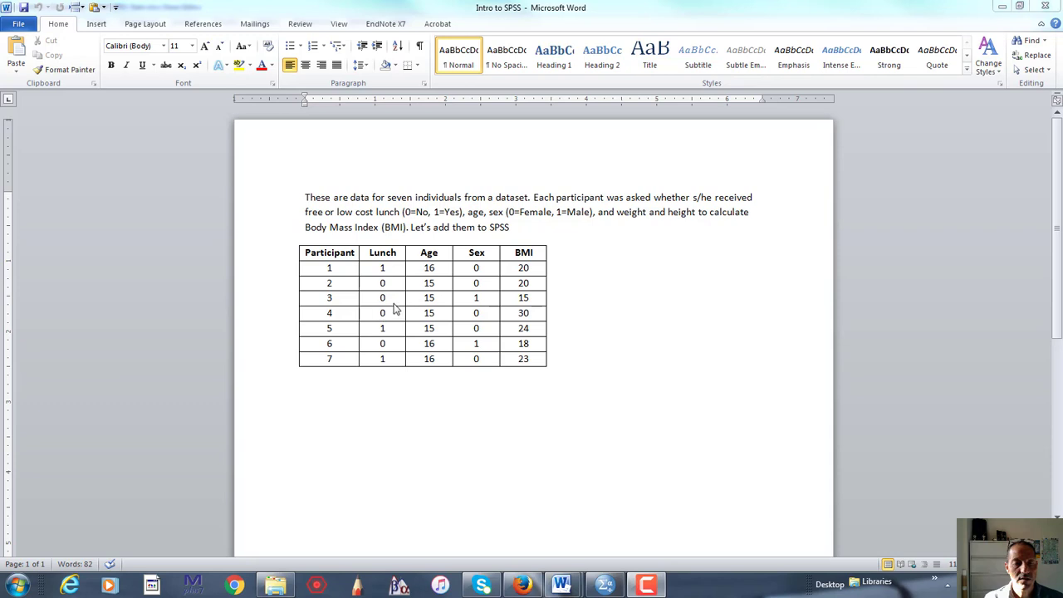
{"action": "mouse_move", "coordinate": [398, 278]}
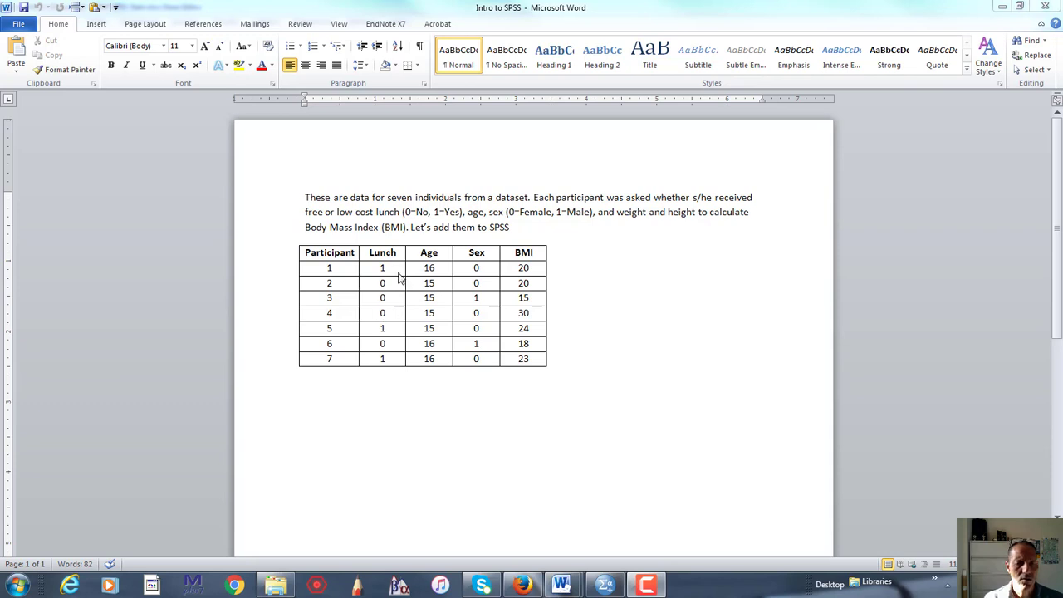
{"action": "mouse_move", "coordinate": [429, 252]}
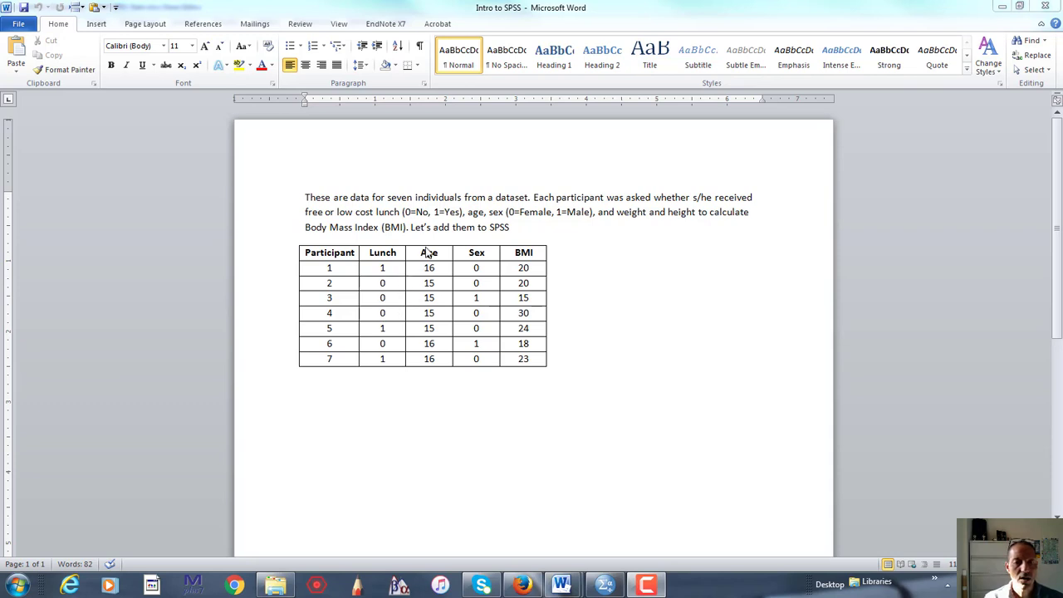
{"action": "mouse_move", "coordinate": [446, 287]}
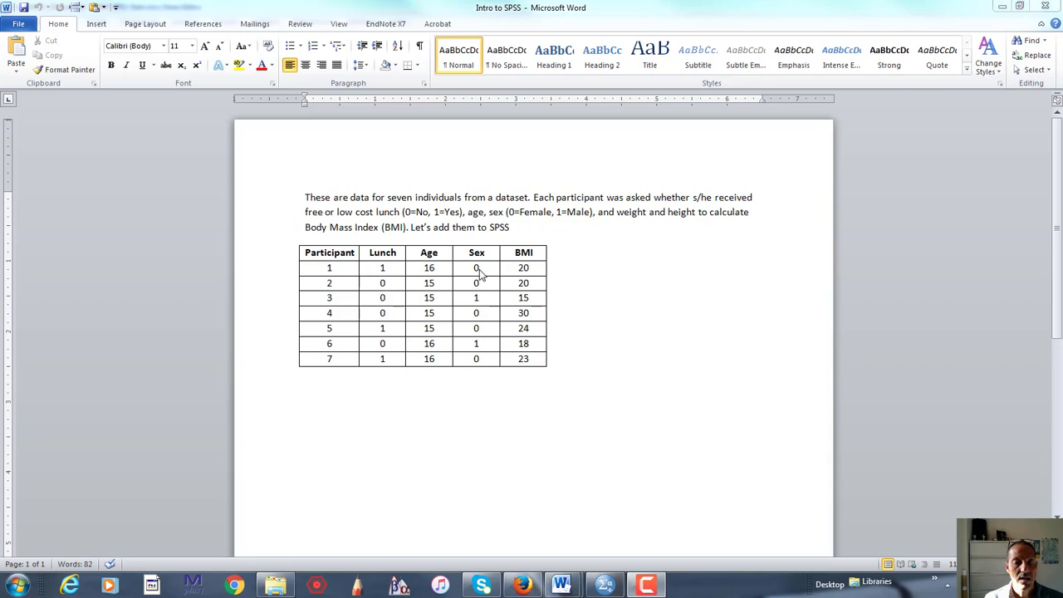
{"action": "mouse_move", "coordinate": [556, 231]}
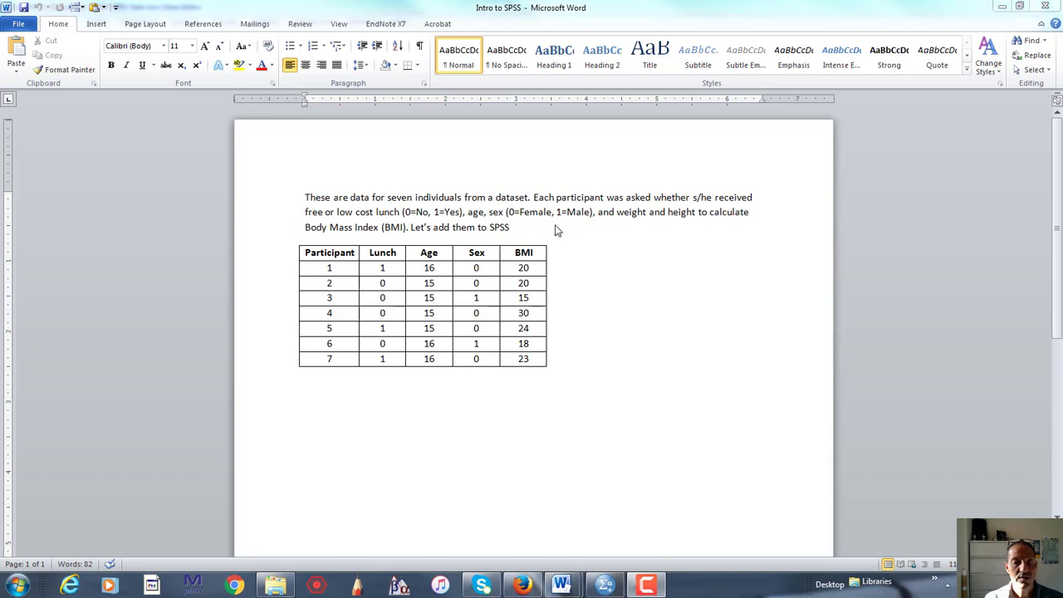
{"action": "mouse_move", "coordinate": [537, 269]}
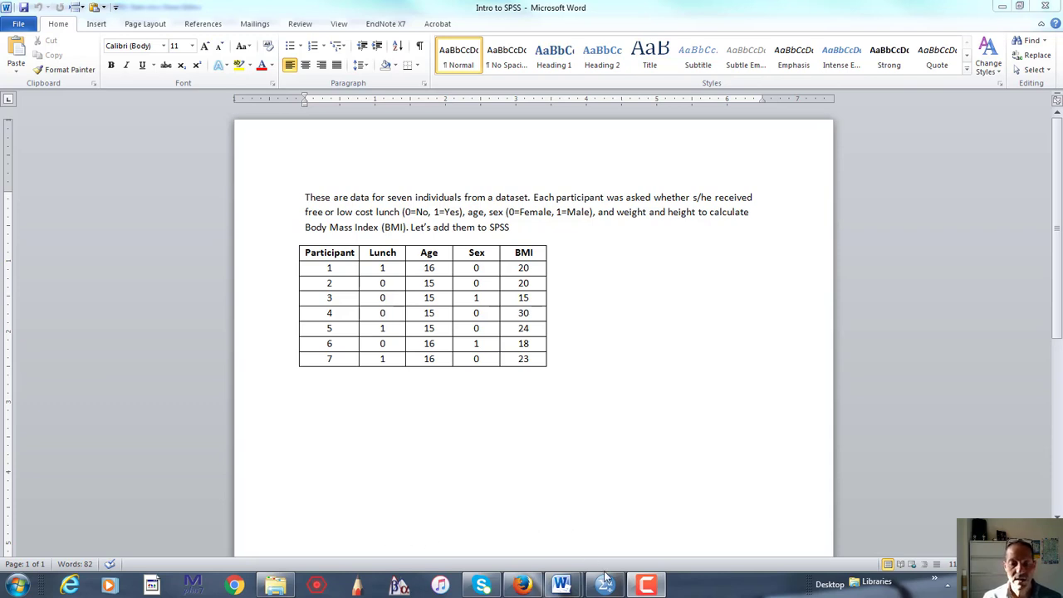
Step: Copy the seven participants' Lunch, Age, Sex and BMI values from the Word table
{"action": "left_click", "coordinate": [605, 585]}
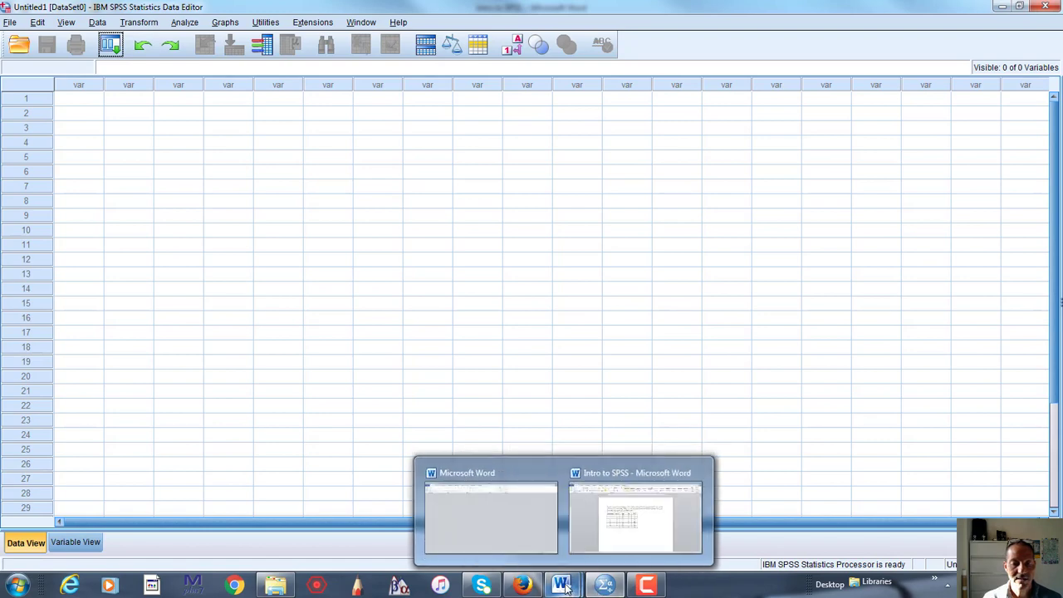
{"action": "left_click", "coordinate": [636, 516]}
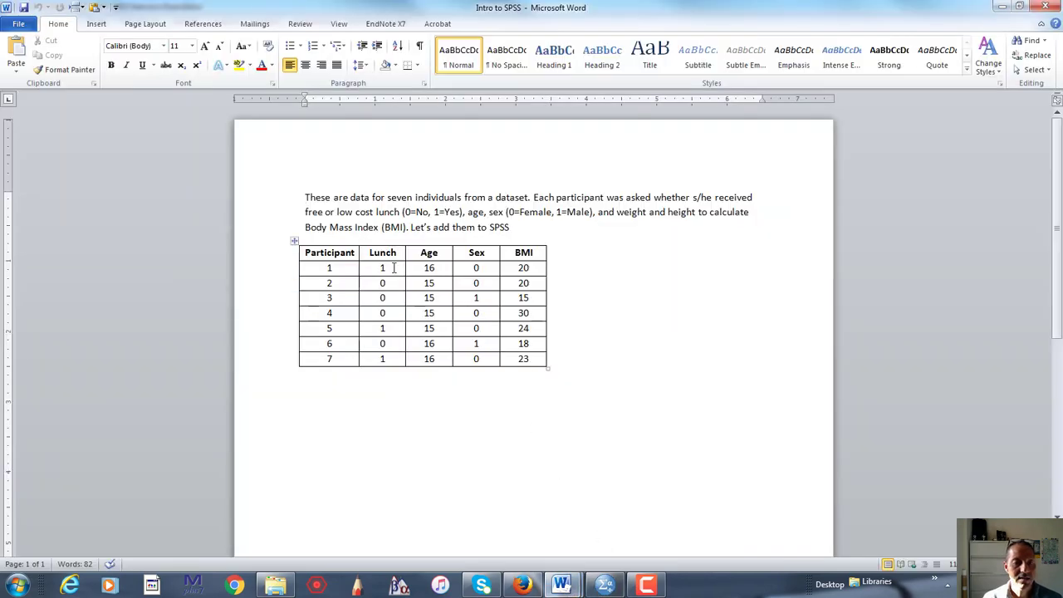
{"action": "left_click_drag", "start_coordinate": [382, 268], "coordinate": [523, 359]}
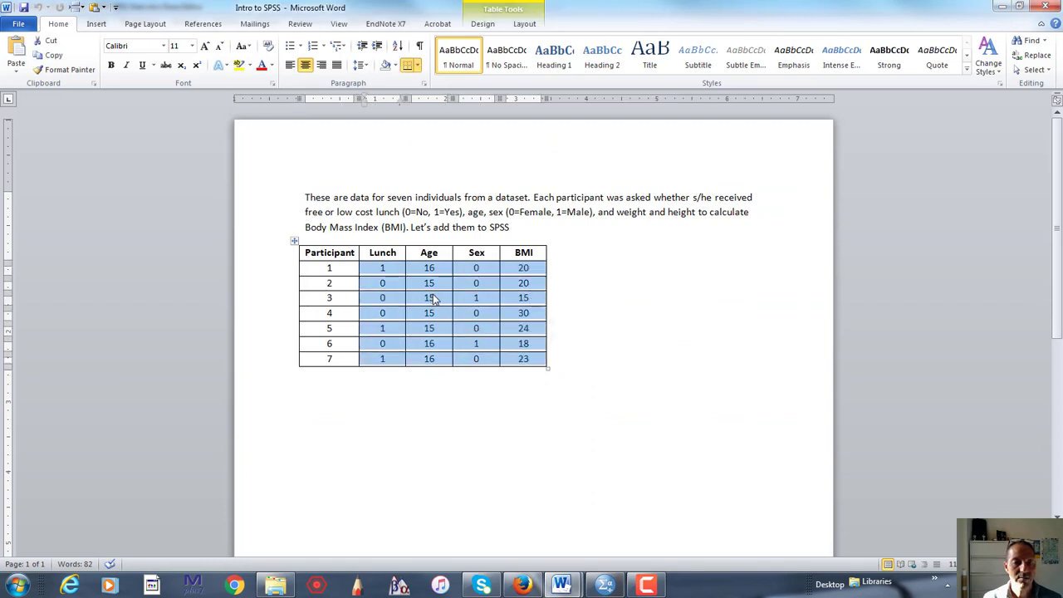
{"action": "right_click", "coordinate": [432, 313]}
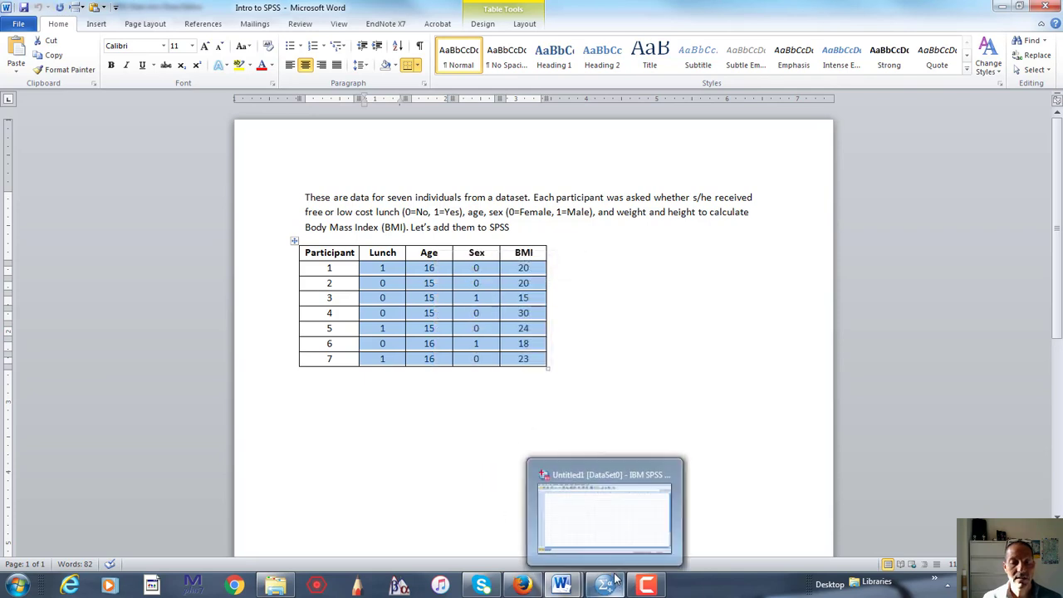
{"action": "left_click", "coordinate": [605, 511]}
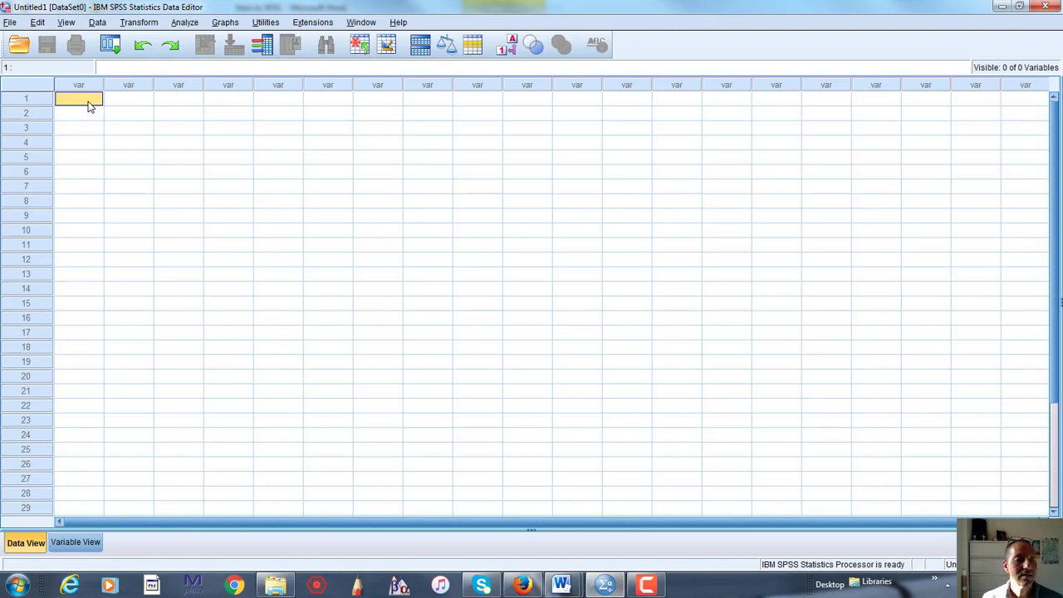
Step: Paste the copied participant values into SPSS's first cell, then view variable definitions
{"action": "right_click", "coordinate": [79, 98]}
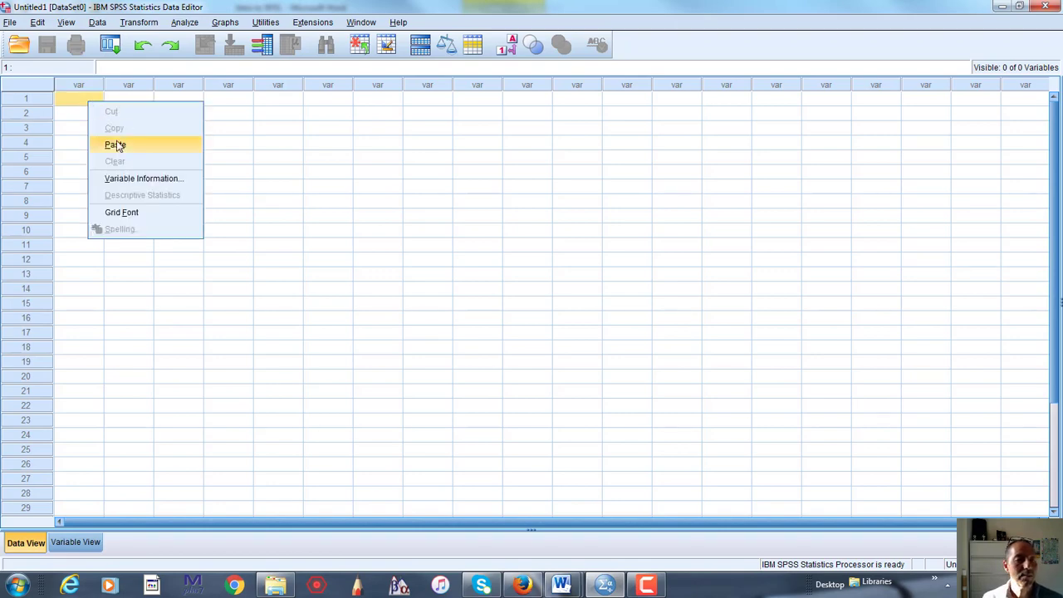
{"action": "left_click", "coordinate": [114, 144]}
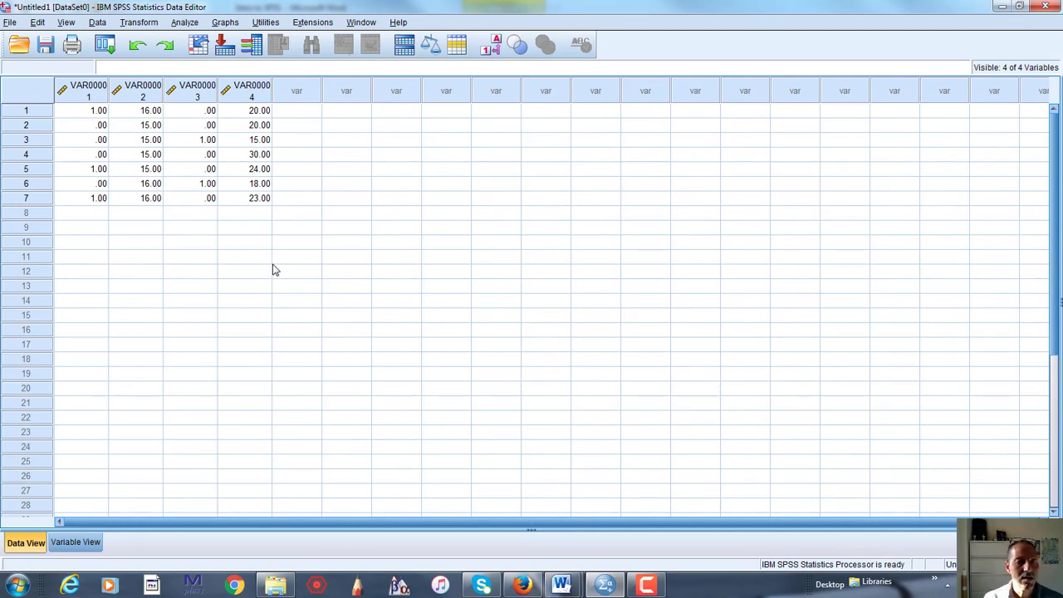
{"action": "mouse_move", "coordinate": [146, 273]}
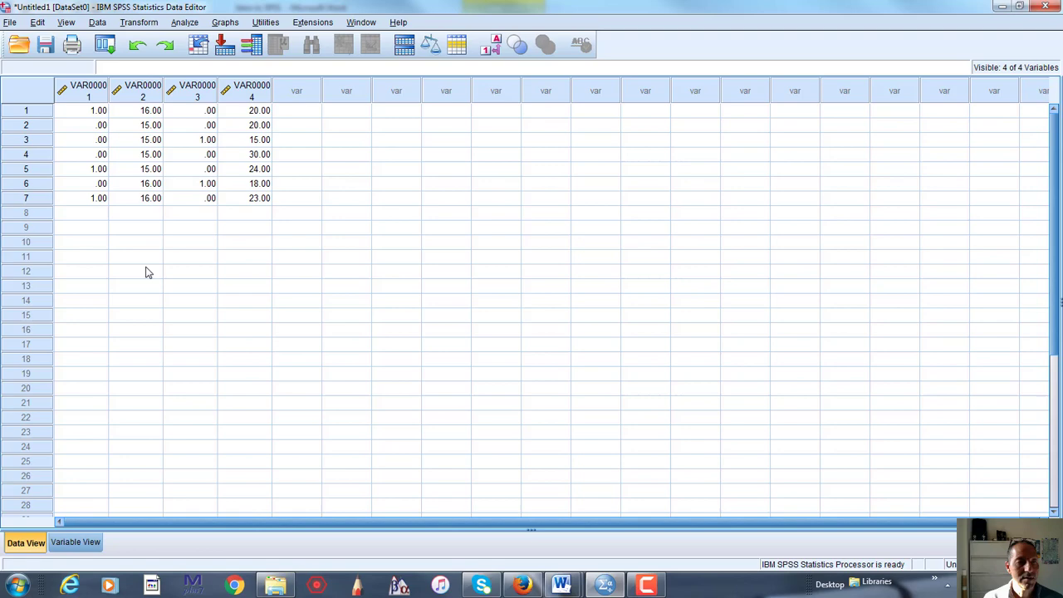
{"action": "mouse_move", "coordinate": [209, 509]}
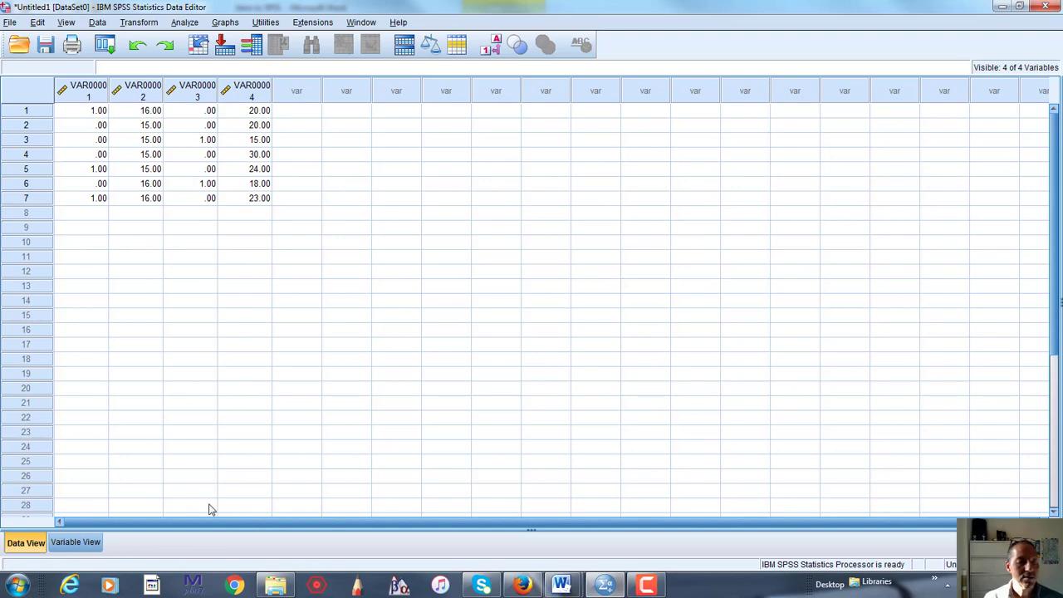
{"action": "mouse_move", "coordinate": [211, 310]}
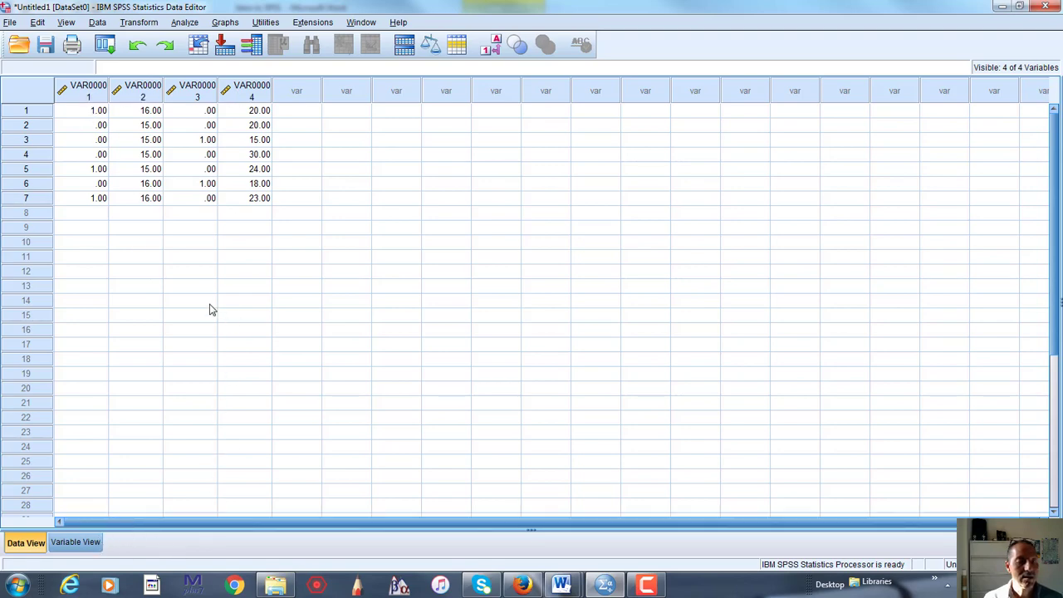
{"action": "left_click", "coordinate": [75, 542]}
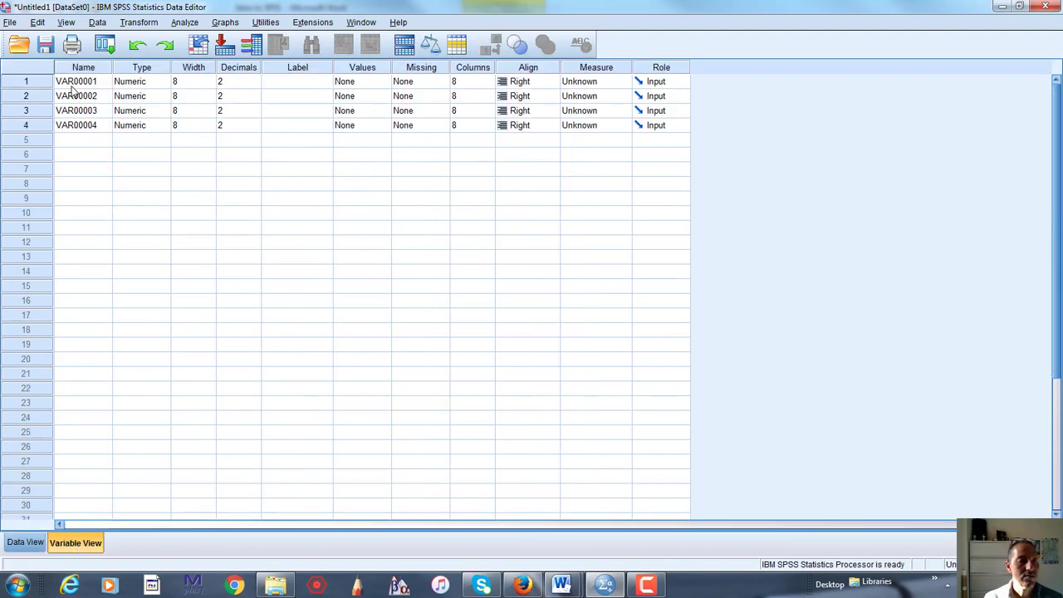
Step: Name the four variables Lunch, Age, Sex and BMI, checking the Word table
{"action": "left_click", "coordinate": [77, 80]}
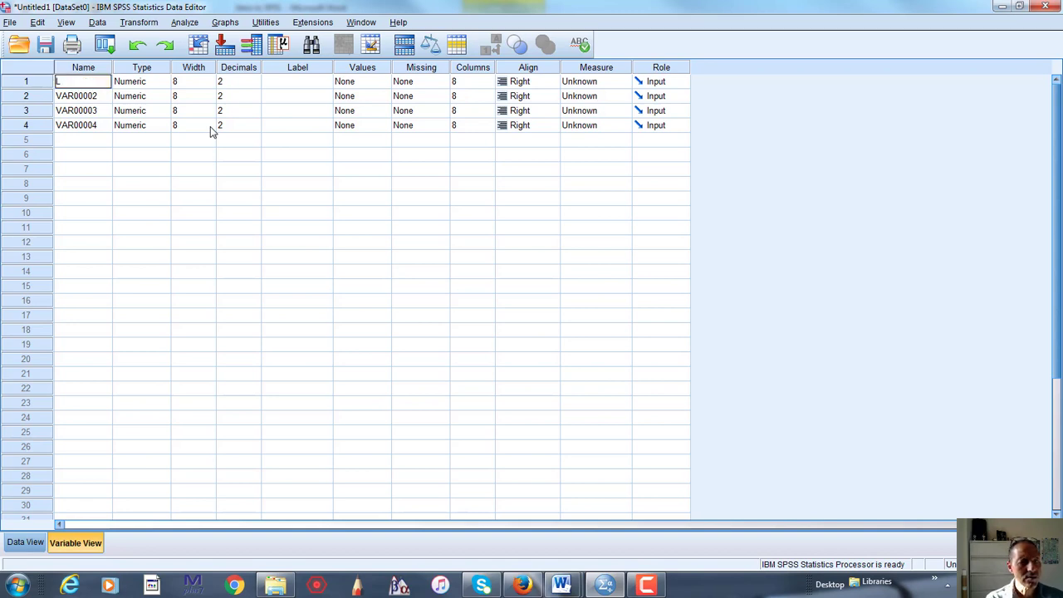
{"action": "type", "text": "Lunch"}
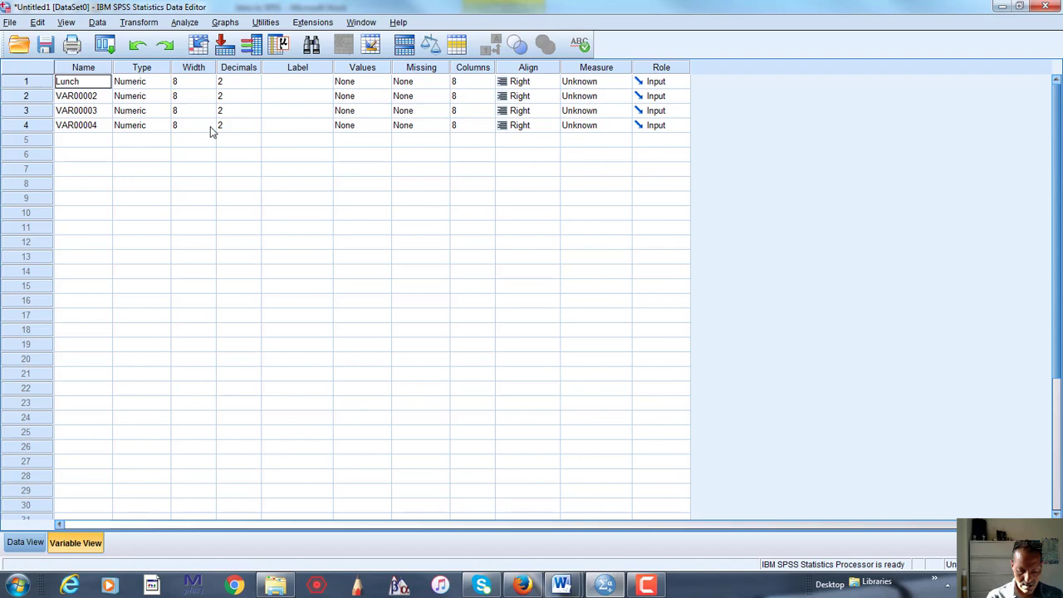
{"action": "left_click", "coordinate": [76, 96]}
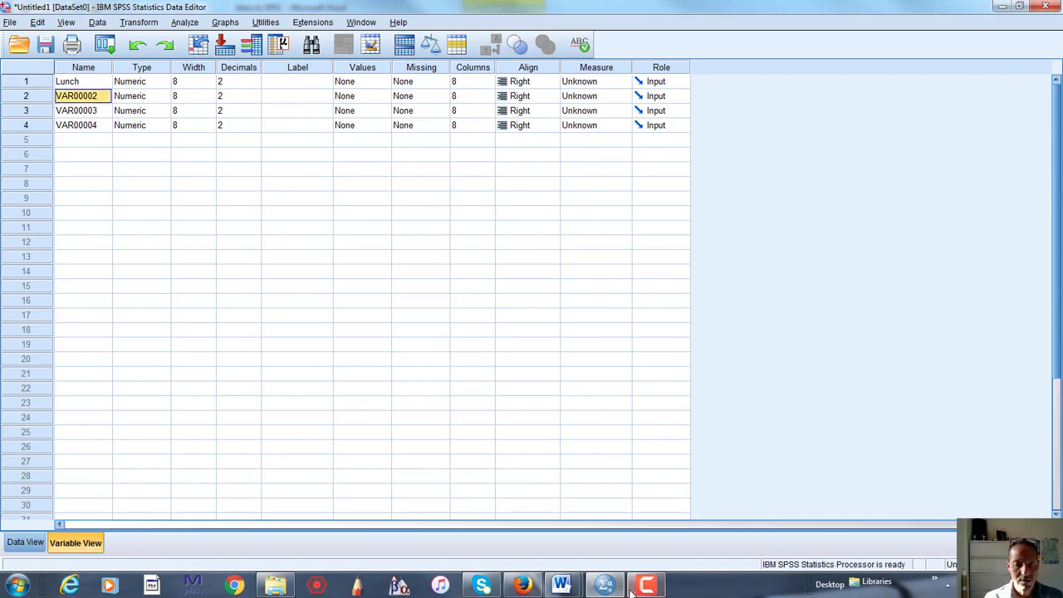
{"action": "mouse_move", "coordinate": [561, 586]}
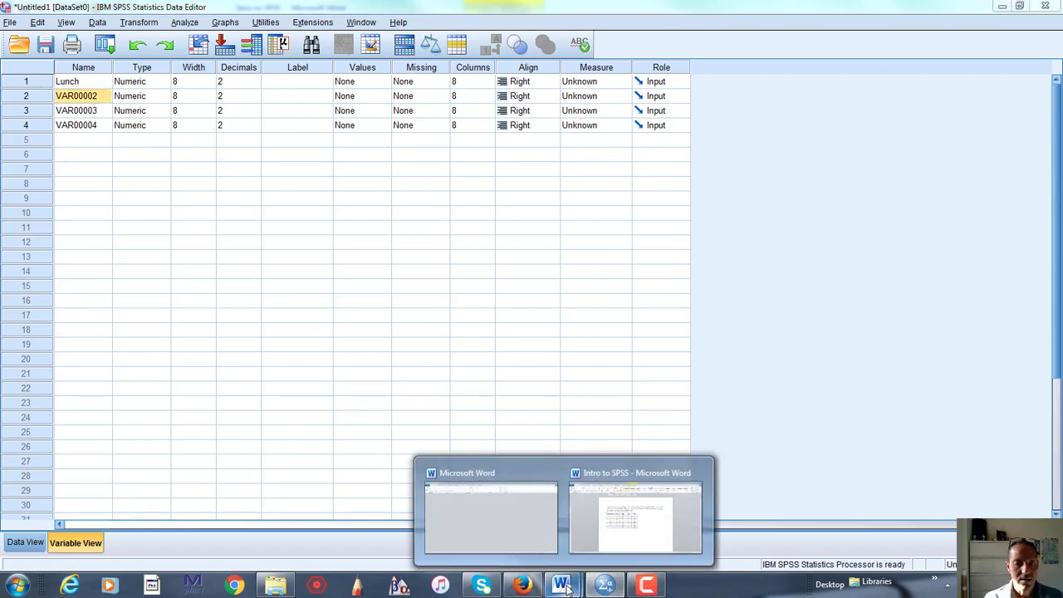
{"action": "left_click", "coordinate": [635, 515]}
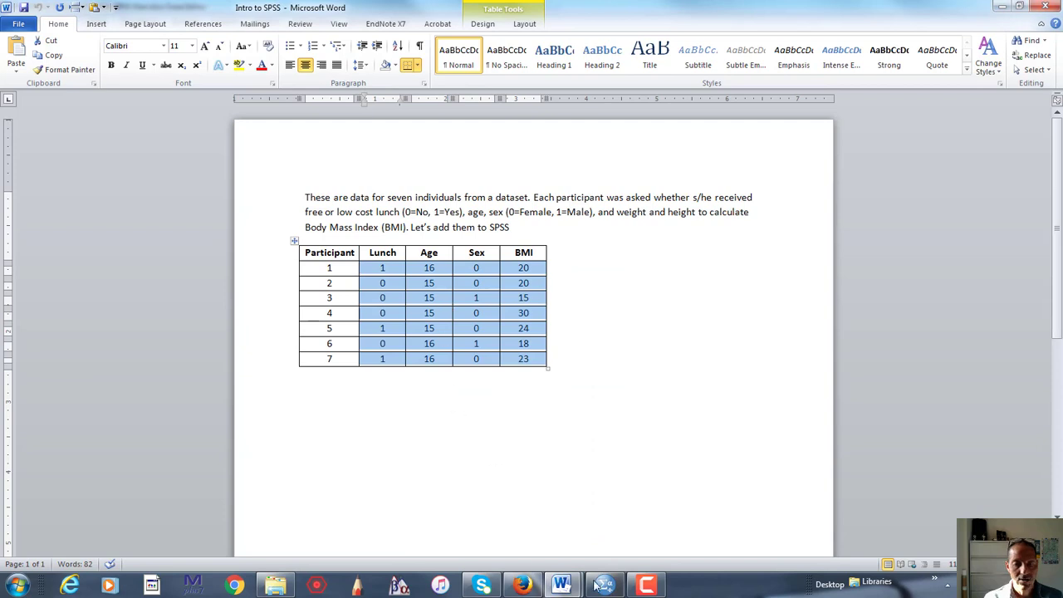
{"action": "mouse_move", "coordinate": [561, 585]}
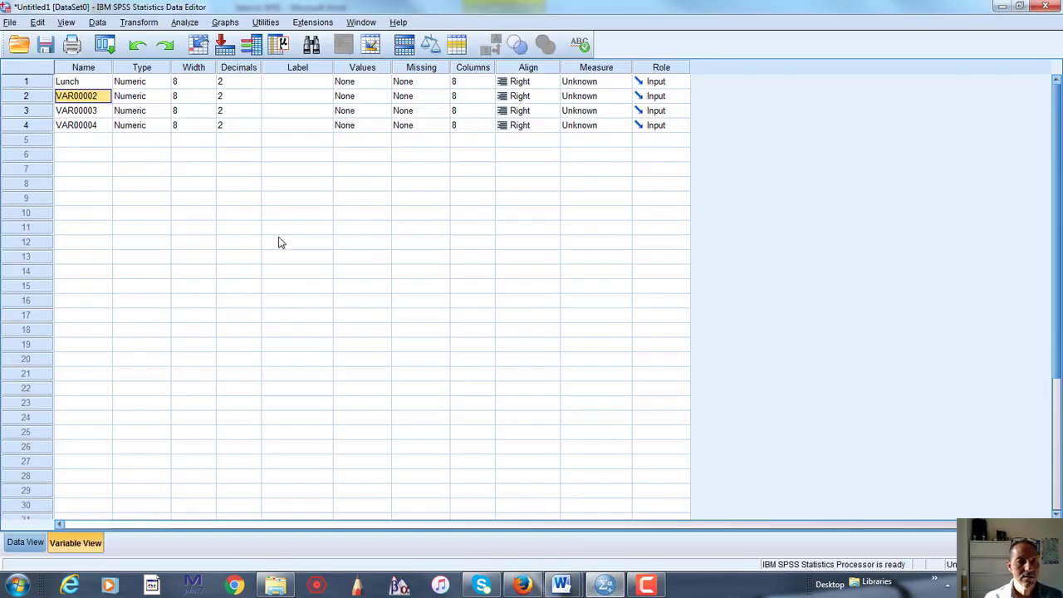
{"action": "type", "text": "Age"}
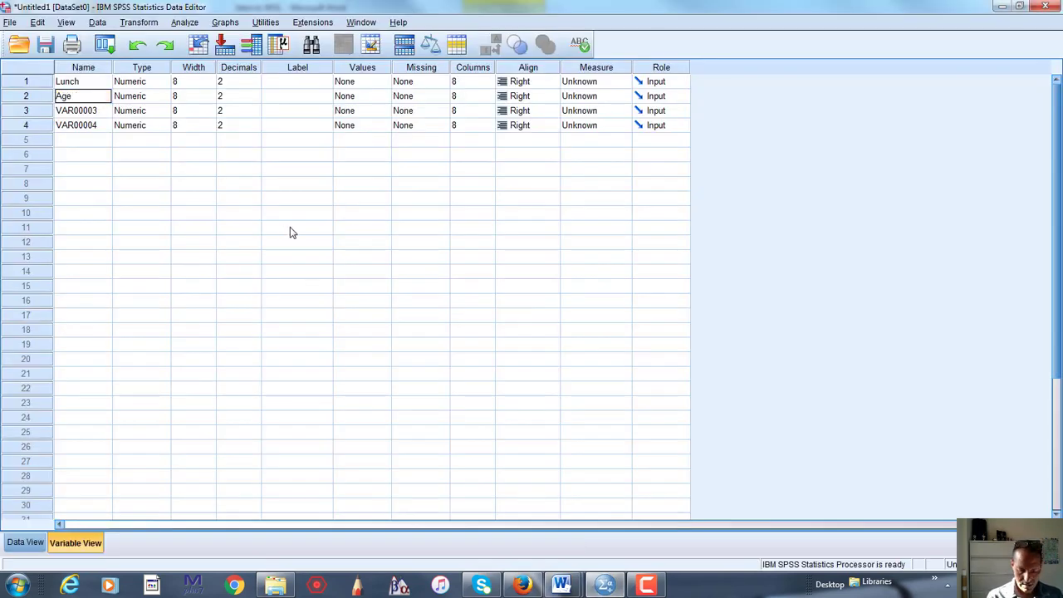
{"action": "type", "text": "Sex"}
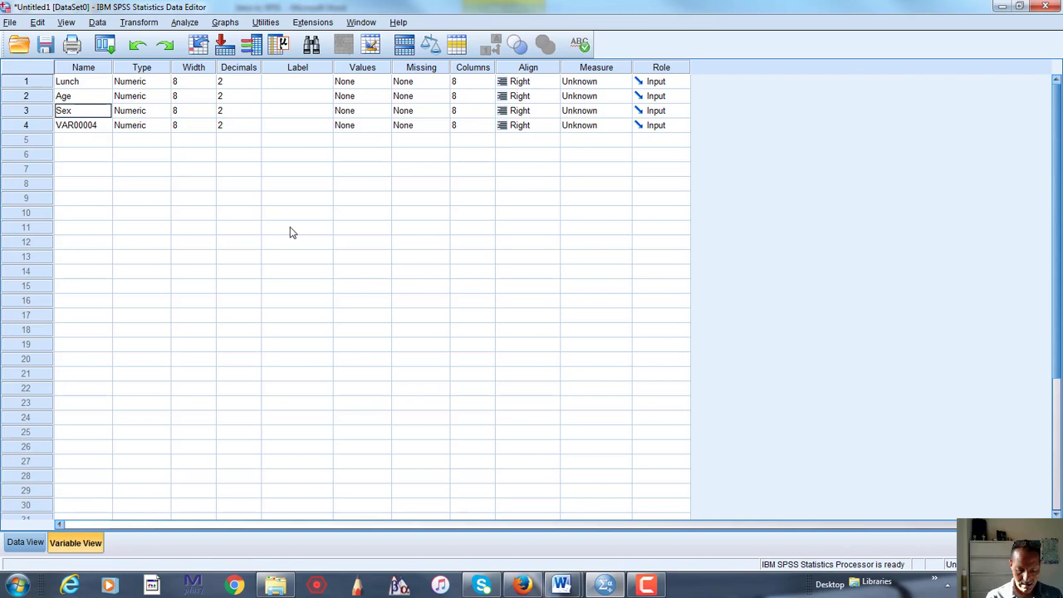
{"action": "type", "text": "BMI"}
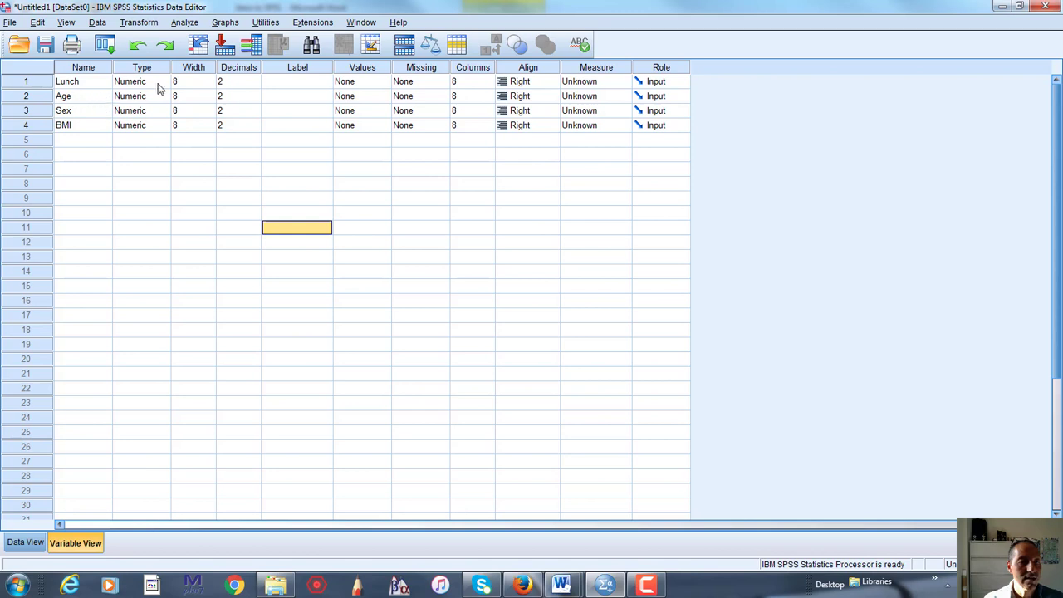
{"action": "mouse_move", "coordinate": [256, 88]}
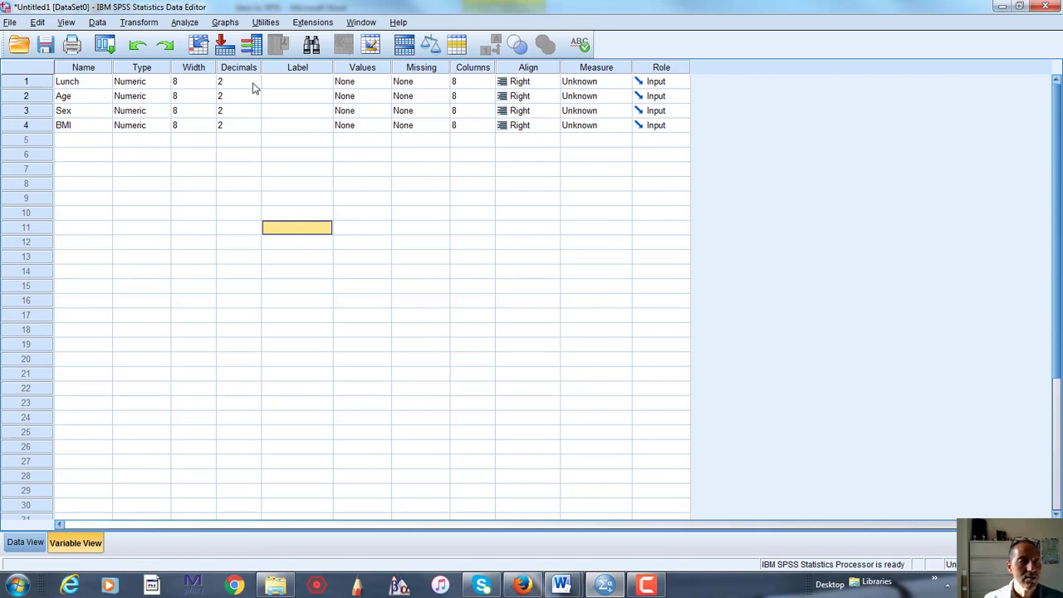
Step: Set the Decimals value to 0 for Lunch, Age, Sex and BMI
{"action": "left_click", "coordinate": [238, 82]}
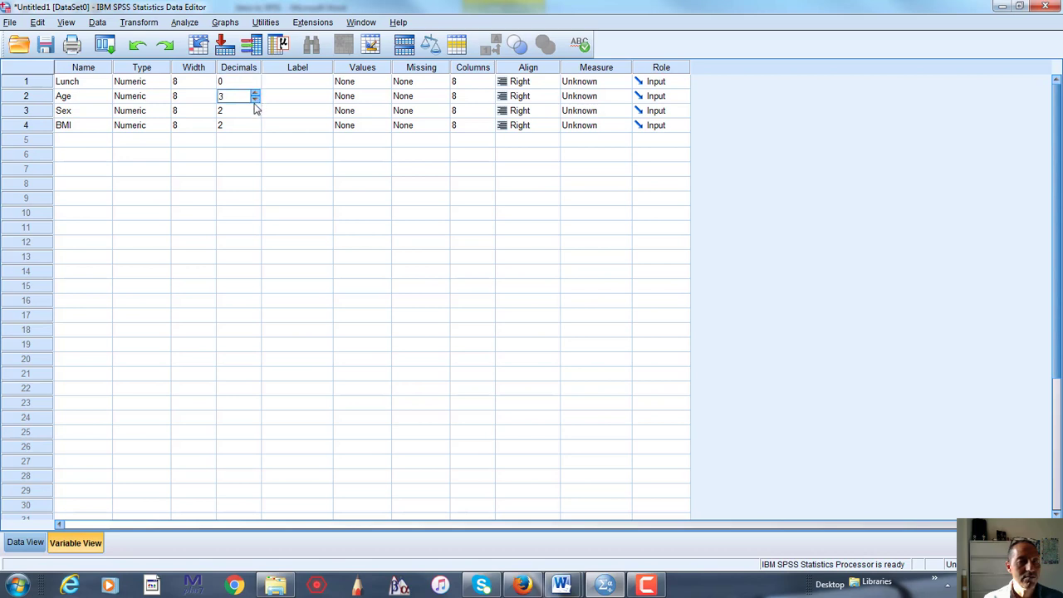
{"action": "left_click", "coordinate": [255, 99]}
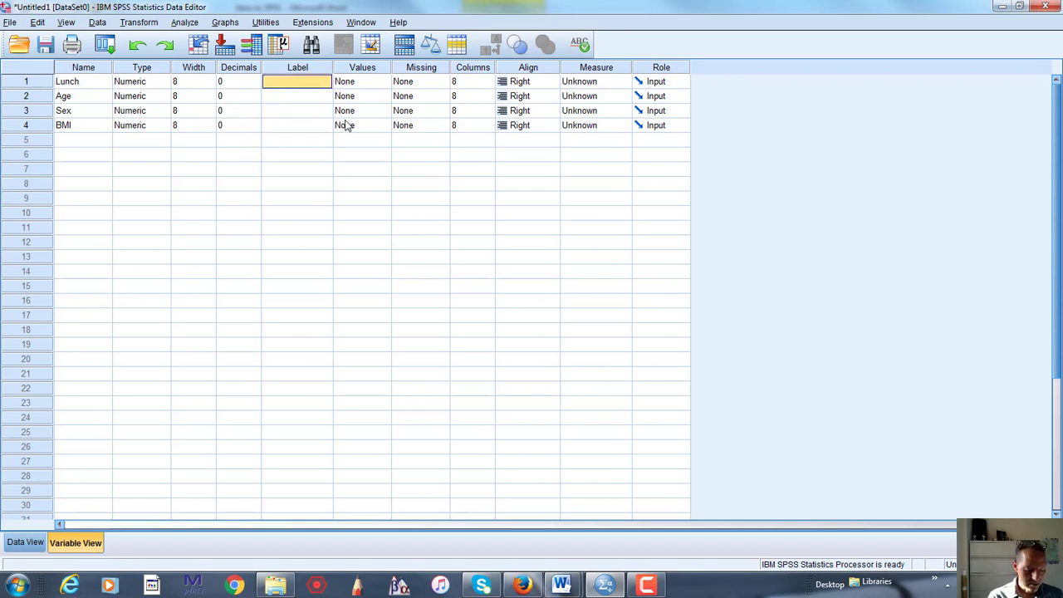
Step: Label Lunch as free lunch, Age as age at time of study, Sex 'Biological sex', BMI 'Body Mass Index'
{"action": "type", "text": "Free p"}
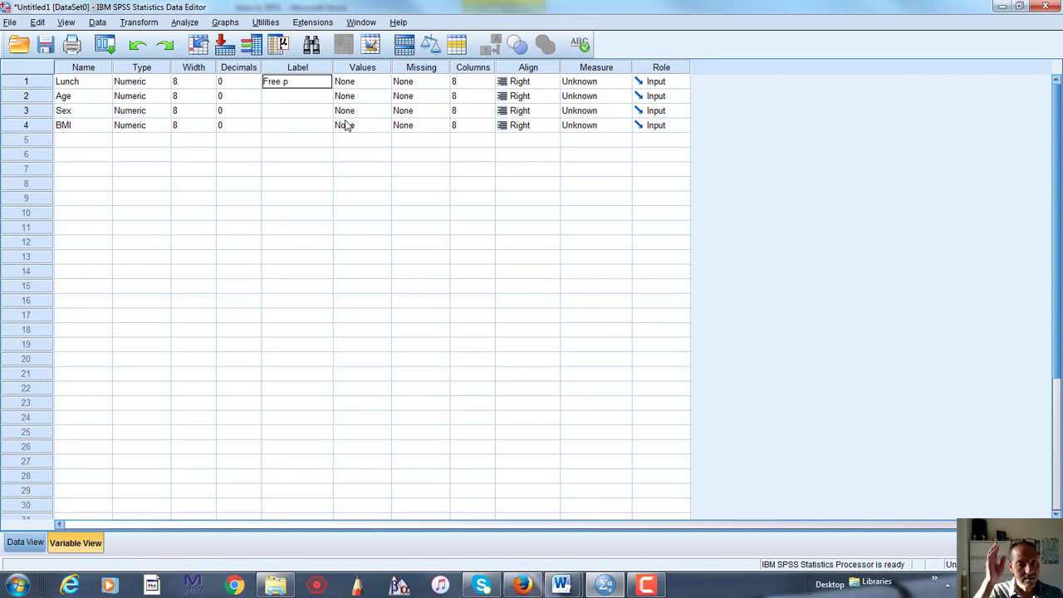
{"action": "key", "text": "BackSpace"}
{"action": "type", "text": "A"}
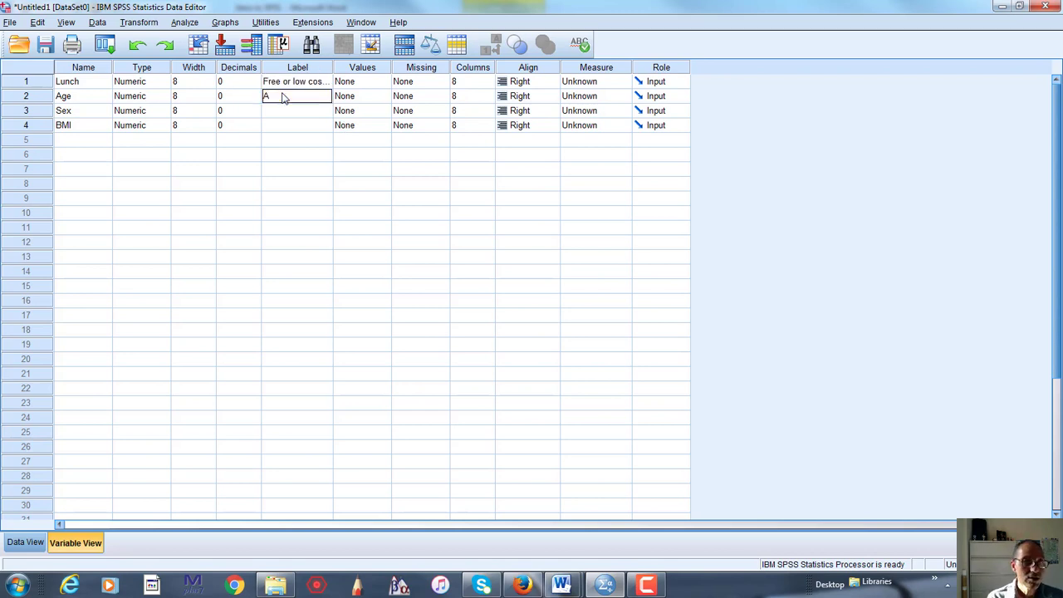
{"action": "type", "text": "ge at time of survey"}
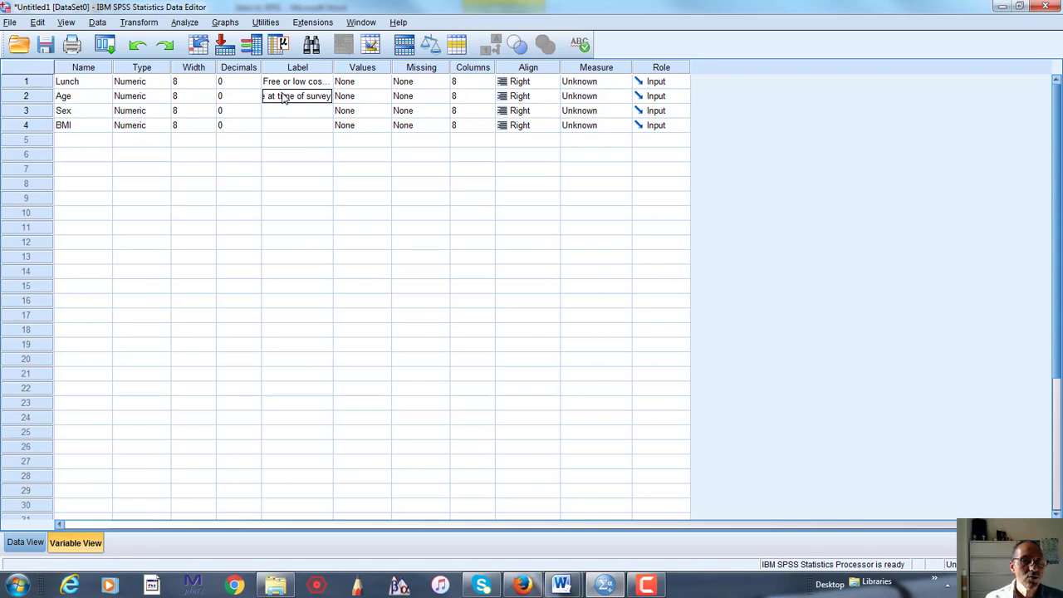
{"action": "left_click", "coordinate": [297, 110]}
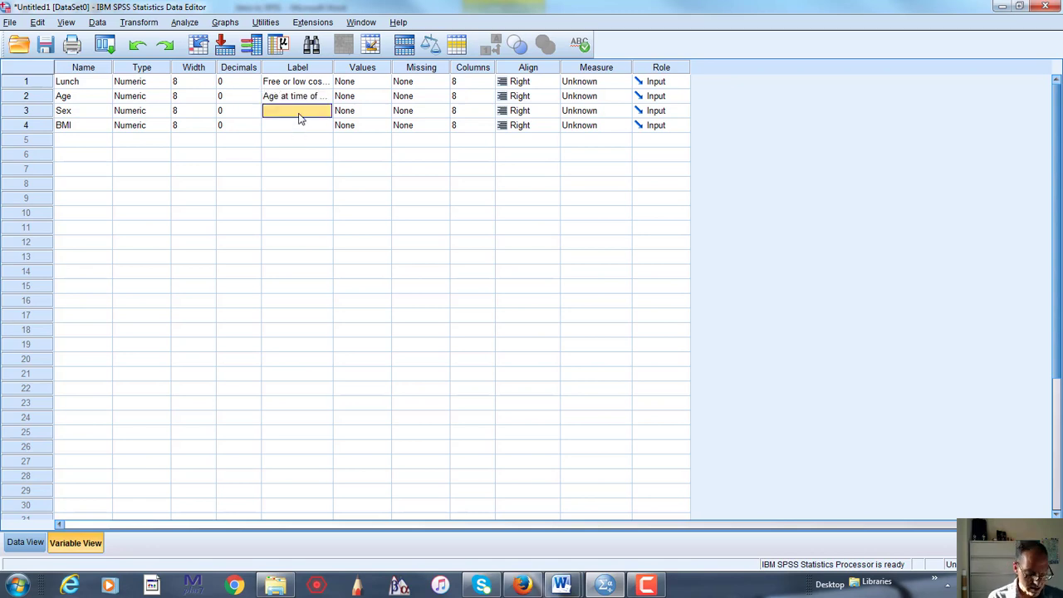
{"action": "type", "text": "Biological sex"}
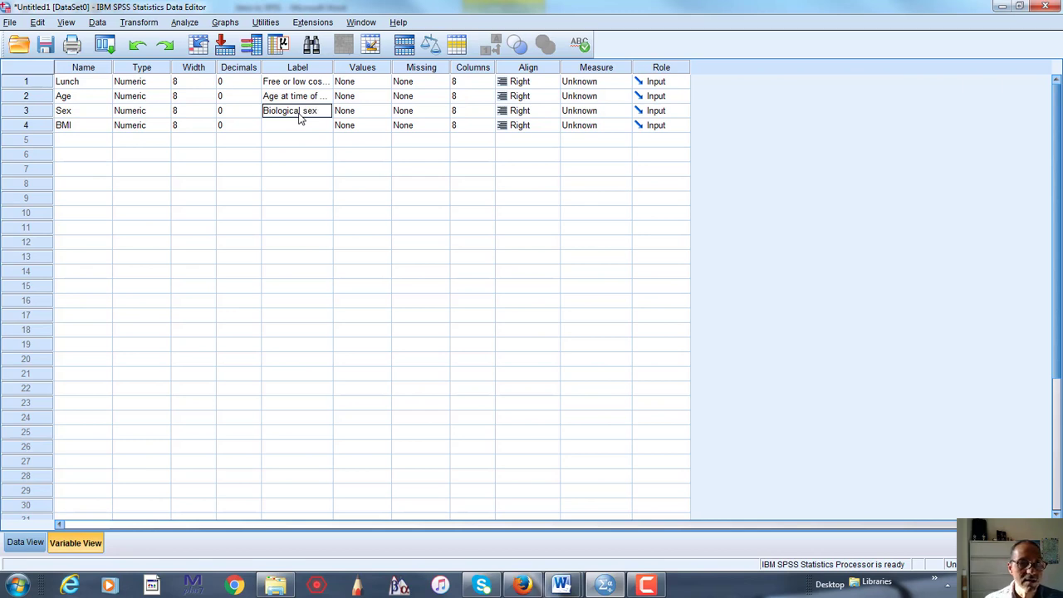
{"action": "left_click", "coordinate": [296, 125]}
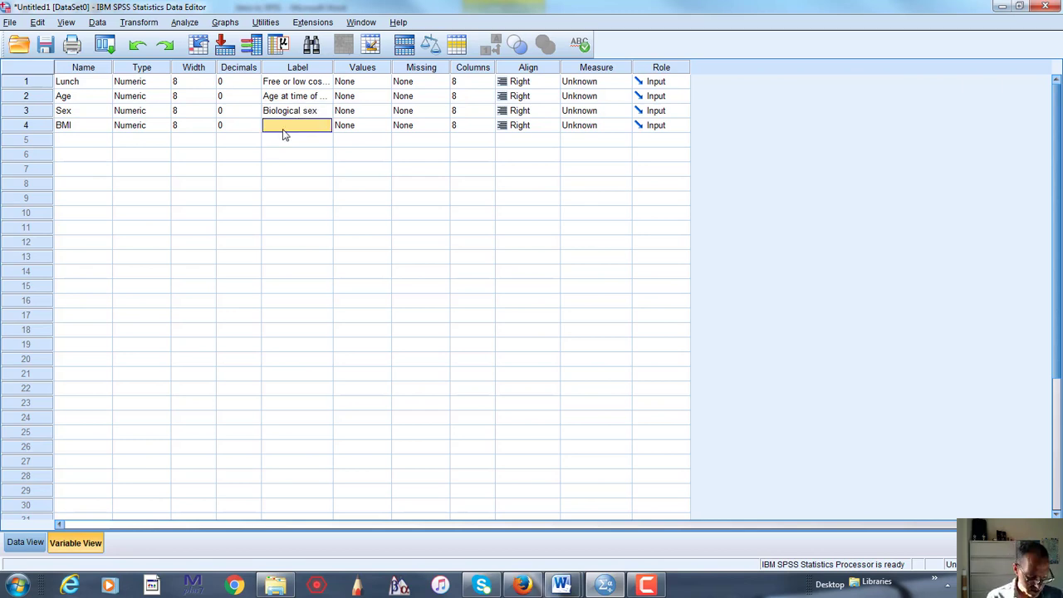
{"action": "type", "text": "Body Mass Index"}
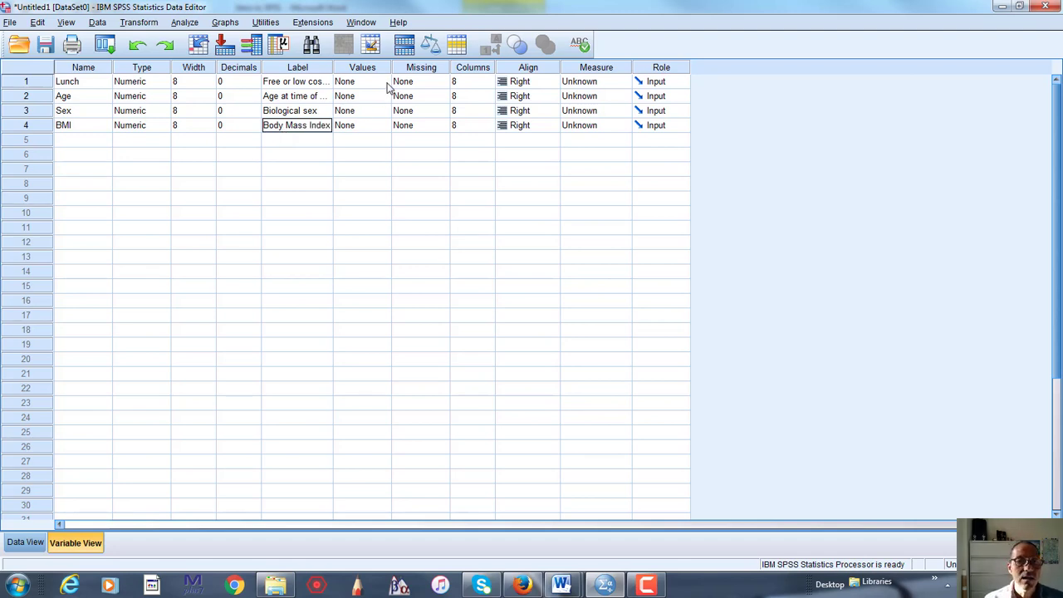
Step: Add Lunch value labels 0 = No and 1 = Yes
{"action": "left_click", "coordinate": [344, 81]}
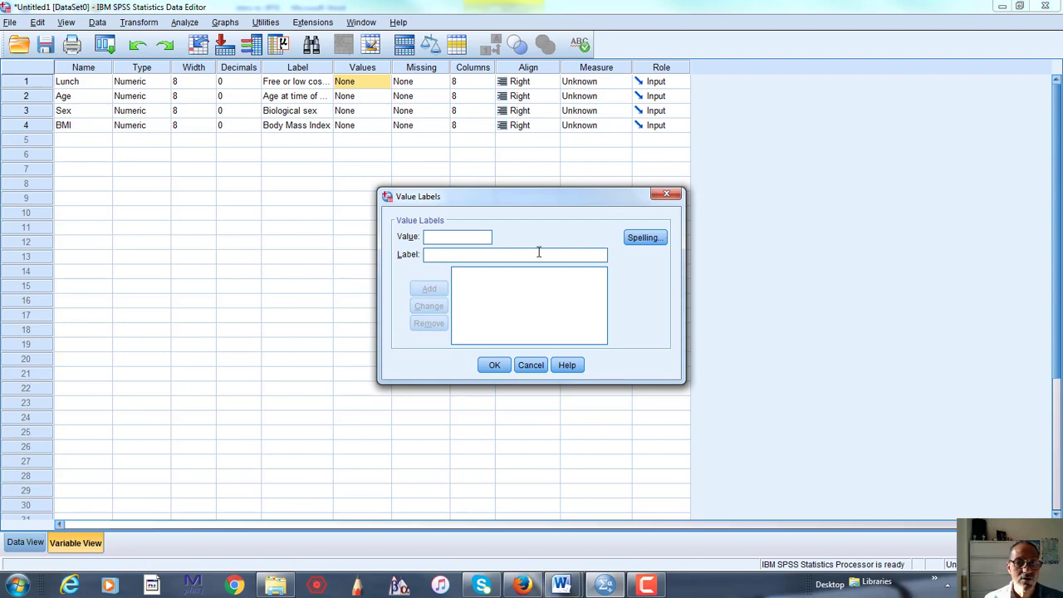
{"action": "type", "text": "0"}
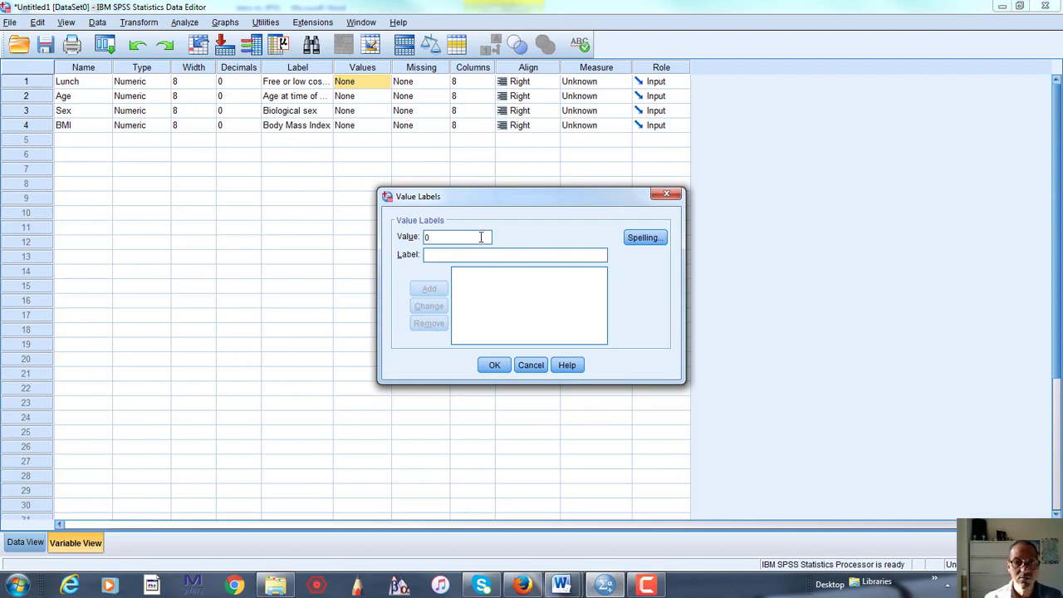
{"action": "type", "text": "No"}
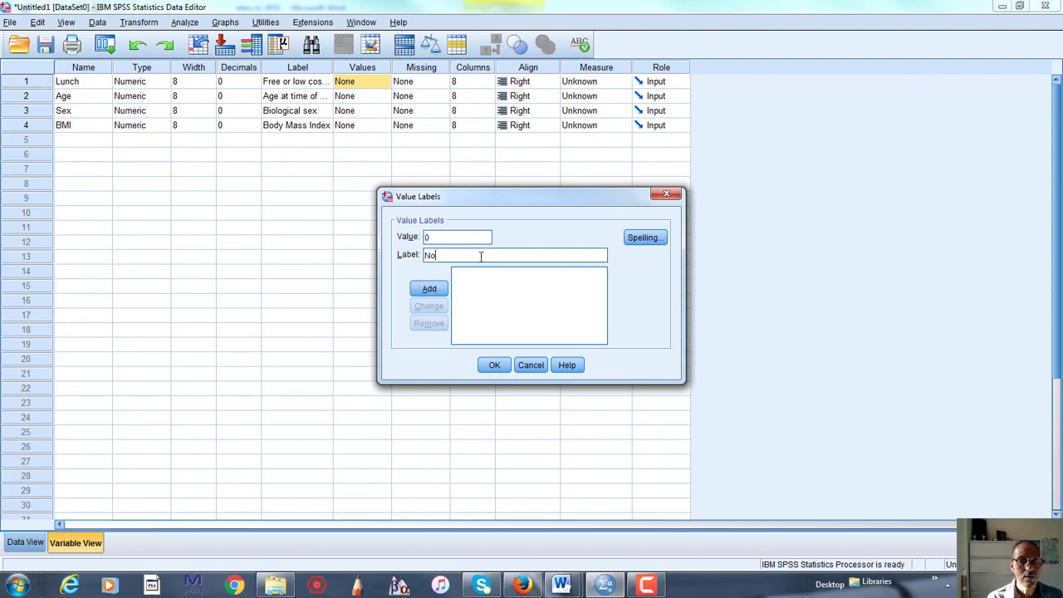
{"action": "left_click", "coordinate": [429, 289]}
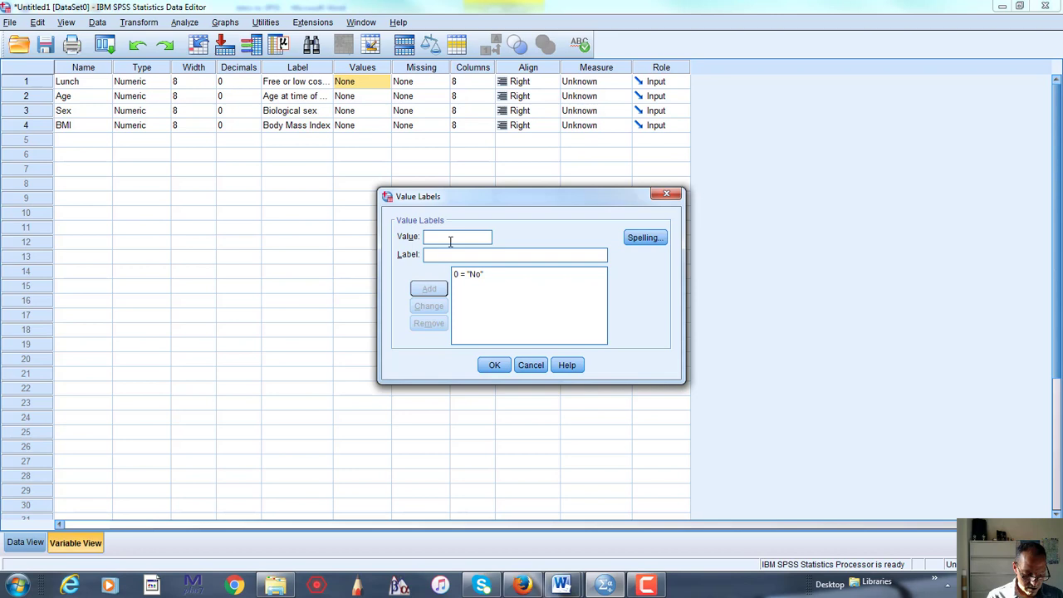
{"action": "type", "text": "1"}
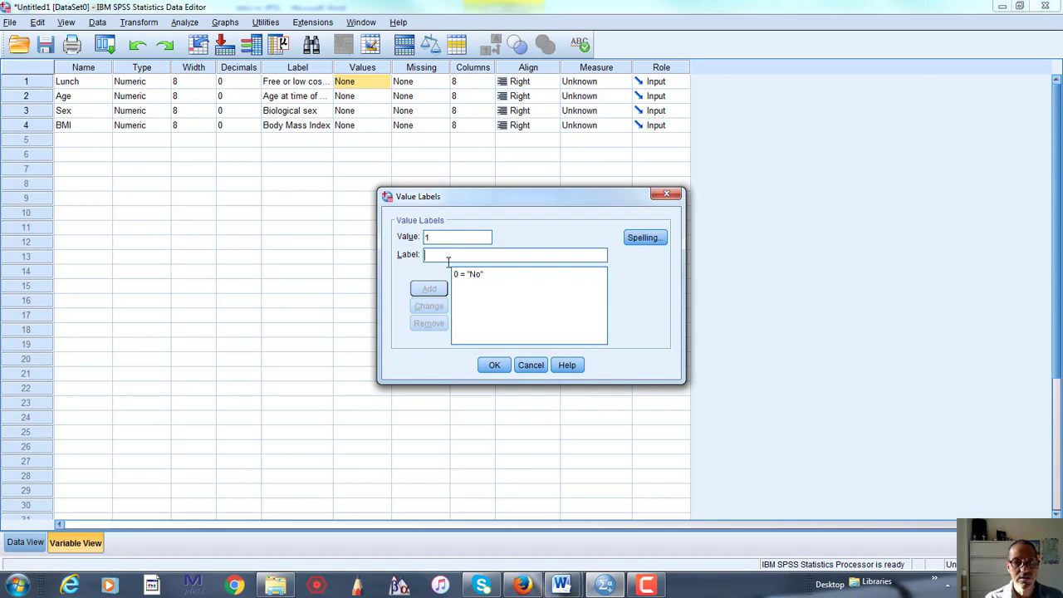
{"action": "type", "text": "Ye"}
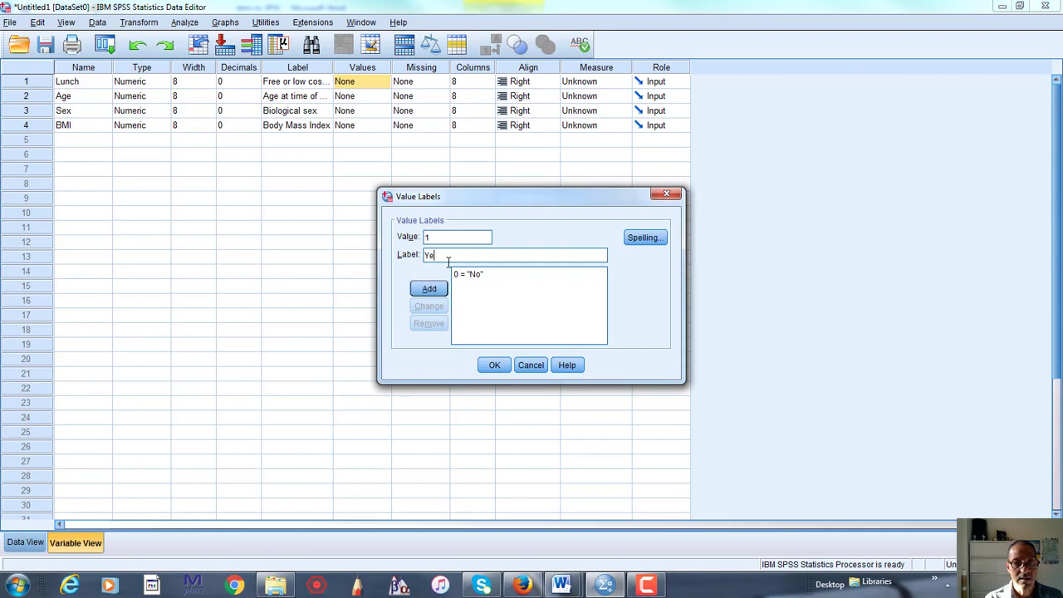
{"action": "left_click", "coordinate": [429, 289]}
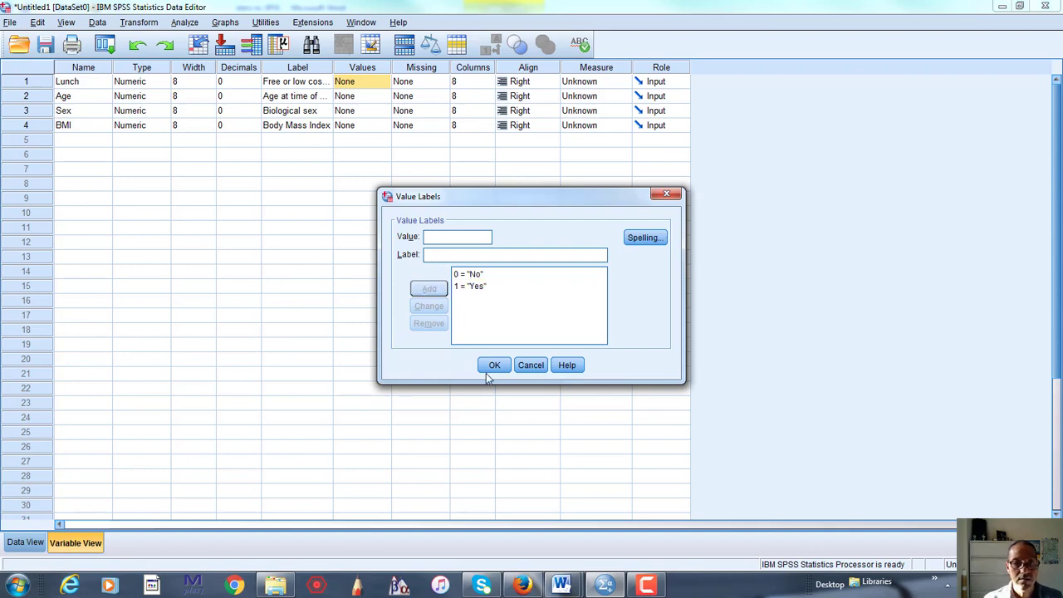
{"action": "left_click", "coordinate": [494, 365]}
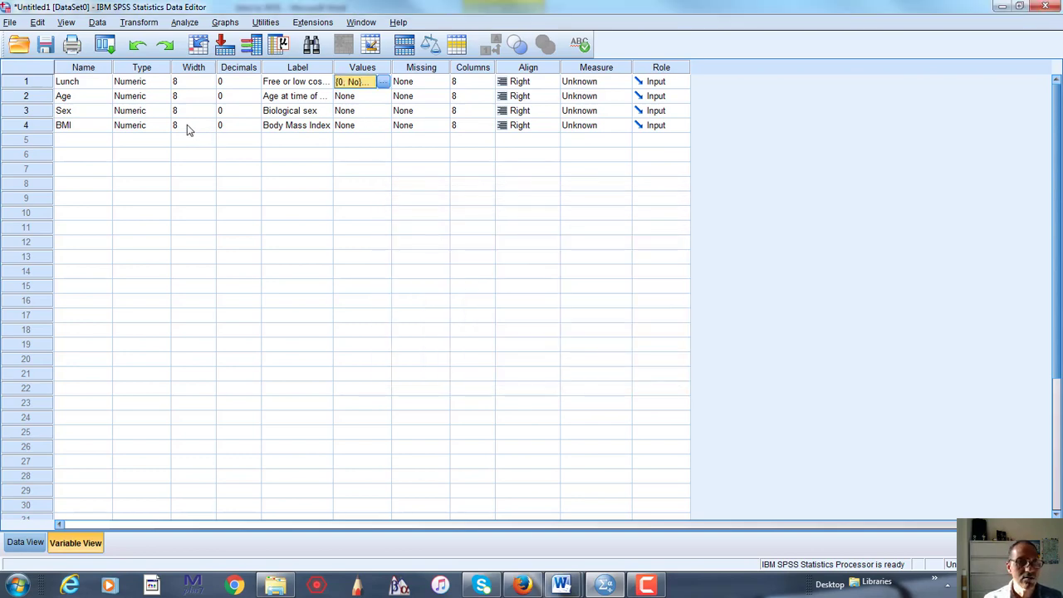
{"action": "mouse_move", "coordinate": [391, 123]}
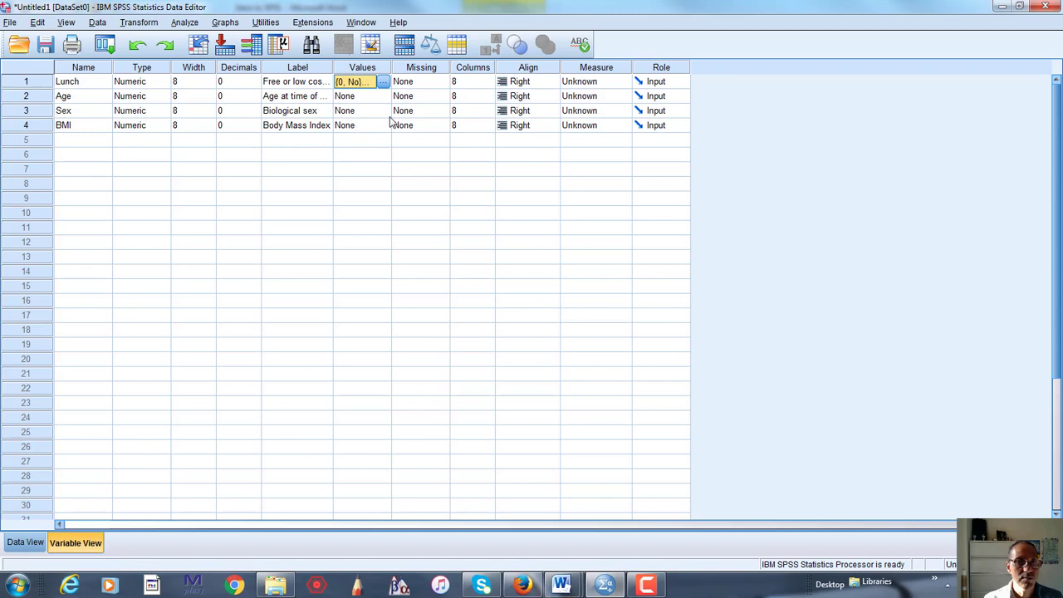
Step: Add Sex value labels 0 = Female and 1 = Male
{"action": "left_click", "coordinate": [383, 110]}
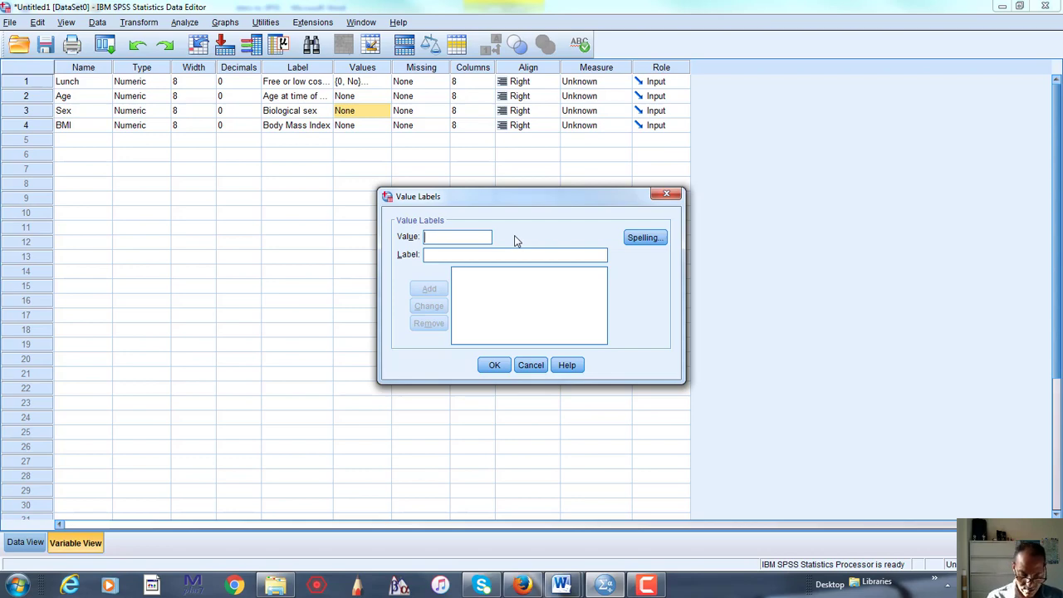
{"action": "type", "text": "0"}
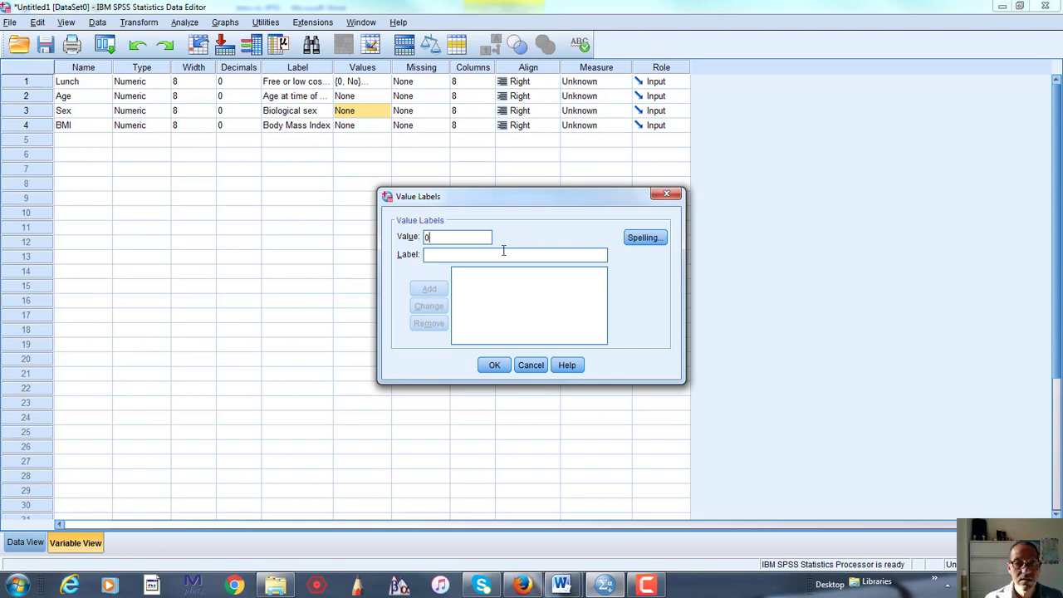
{"action": "type", "text": "Female"}
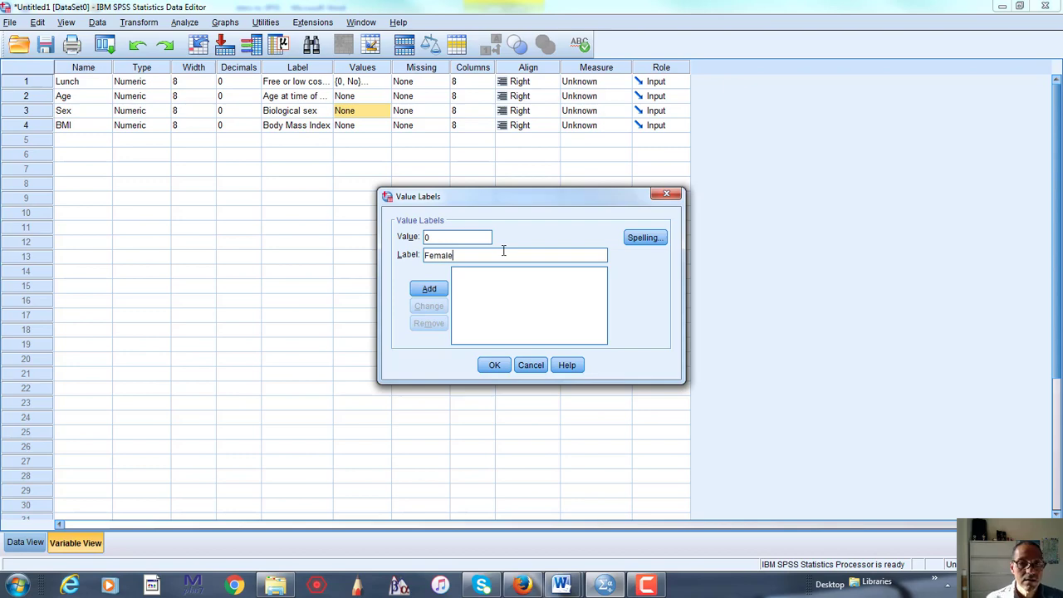
{"action": "left_click", "coordinate": [429, 288]}
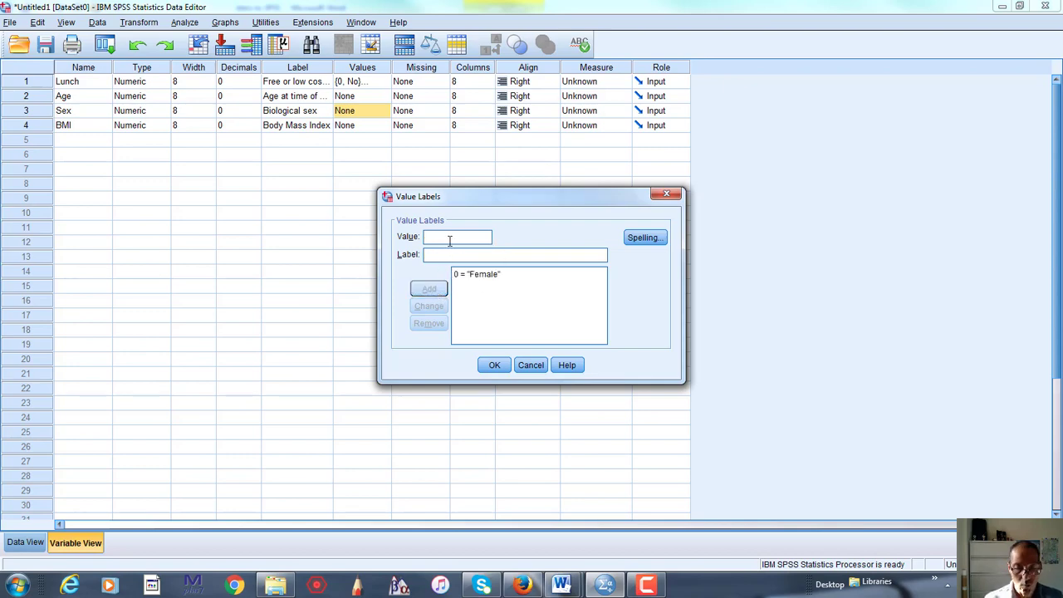
{"action": "type", "text": "1"}
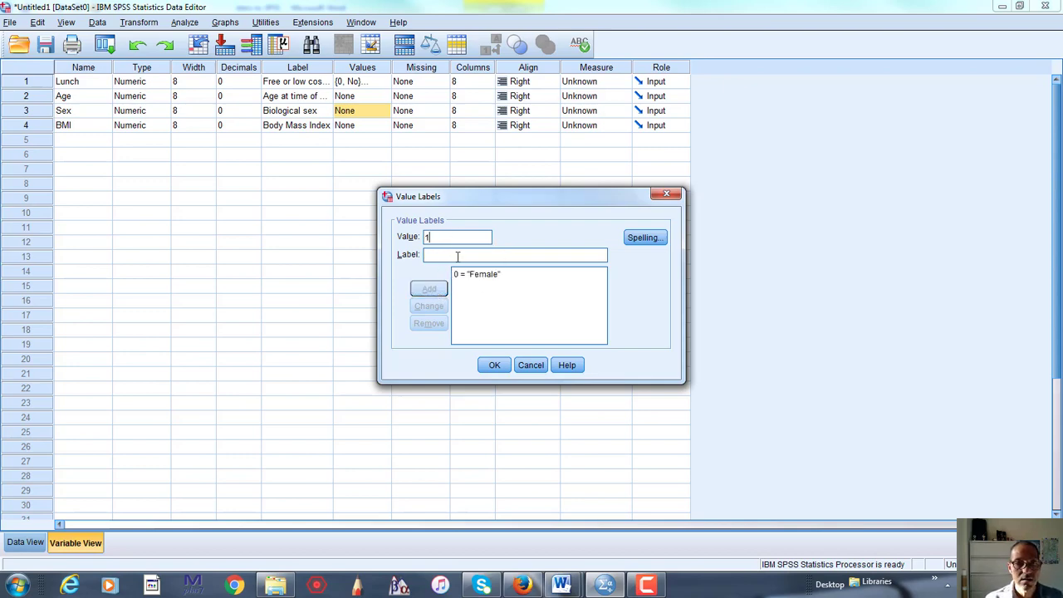
{"action": "type", "text": "M"}
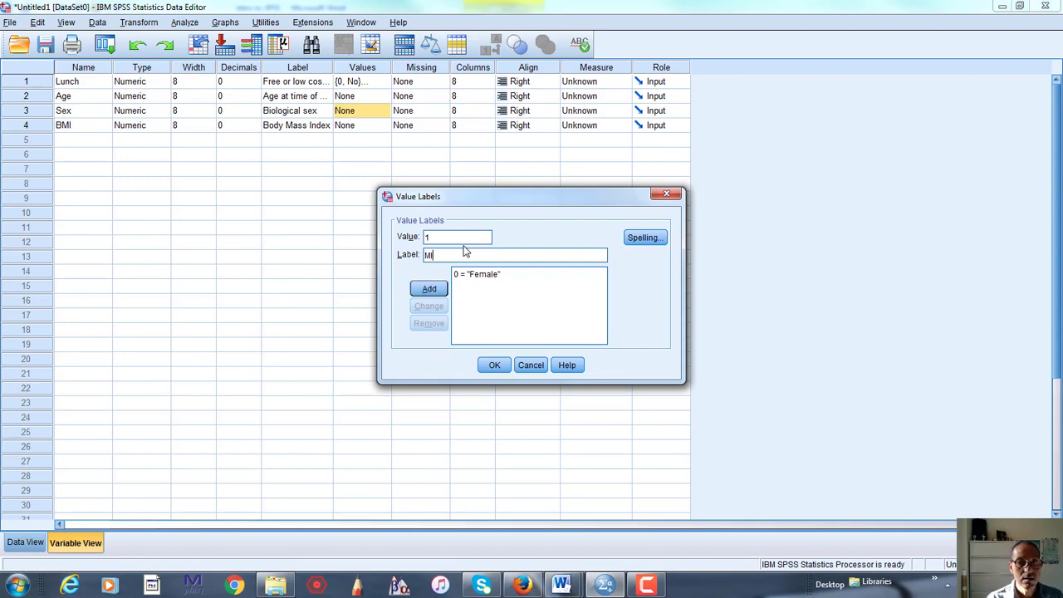
{"action": "type", "text": "ale"}
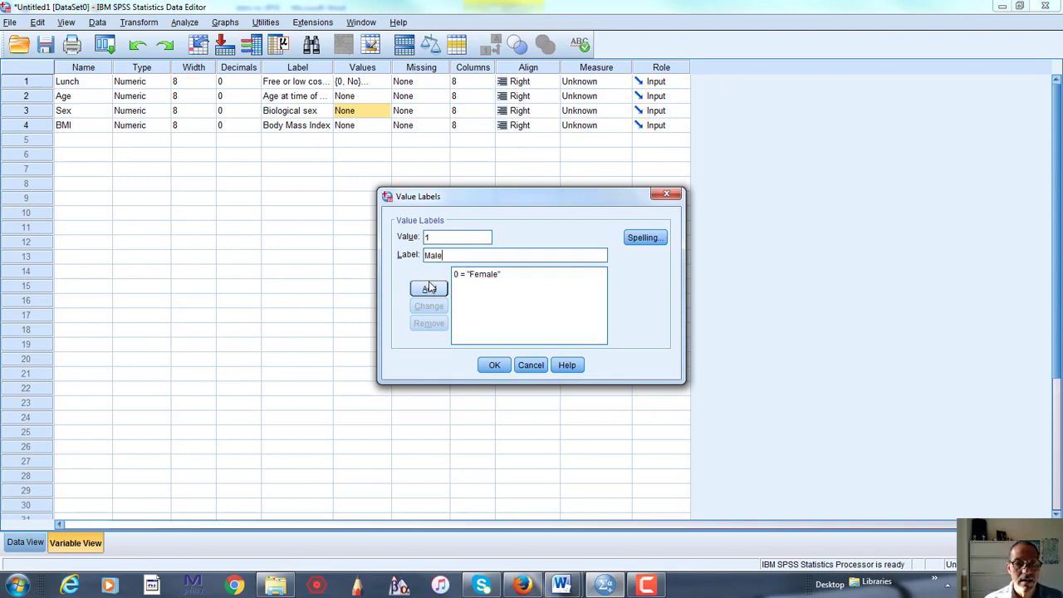
{"action": "left_click", "coordinate": [495, 365]}
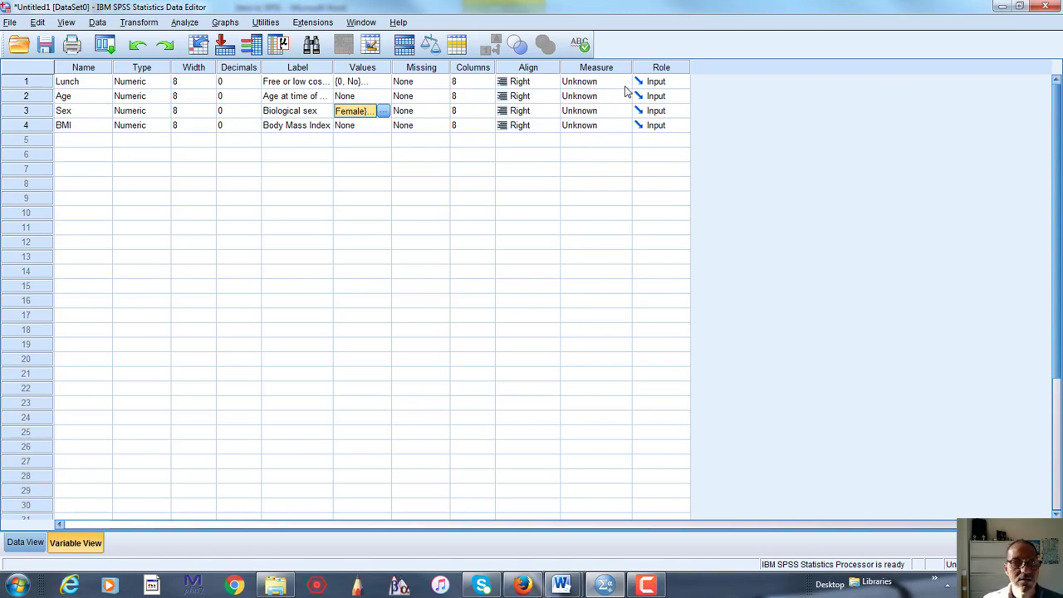
Step: Set Measure to Nominal for Lunch and Sex, and Scale for Age and BMI
{"action": "left_click", "coordinate": [623, 81]}
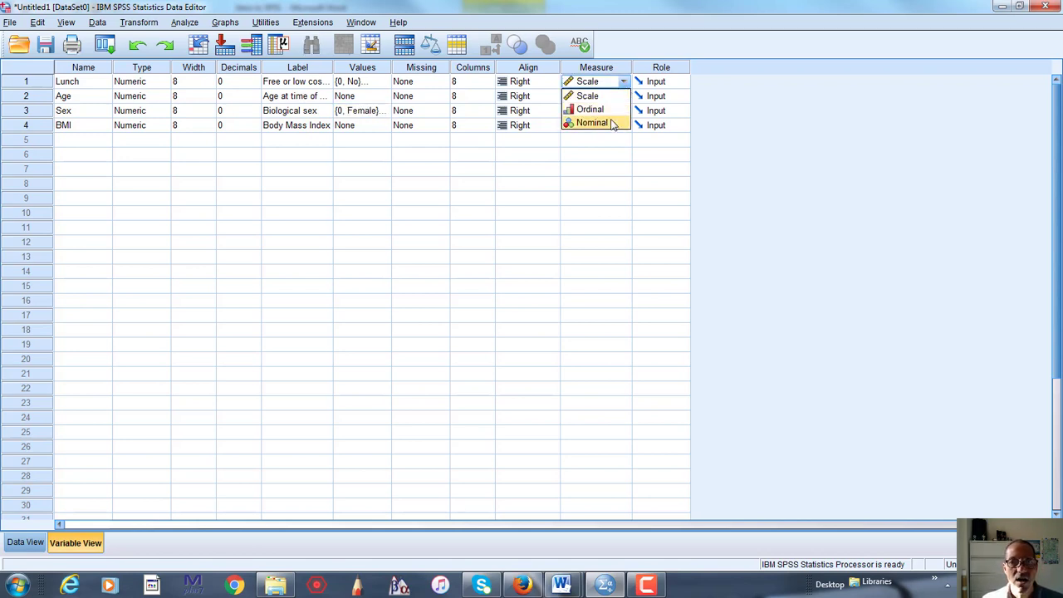
{"action": "left_click", "coordinate": [591, 122]}
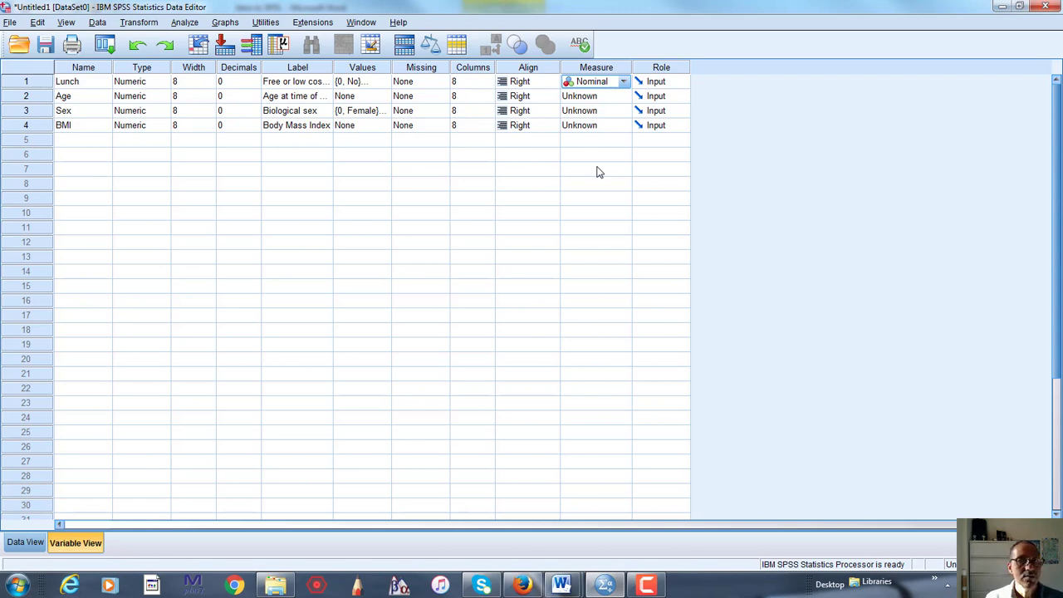
{"action": "mouse_move", "coordinate": [589, 172]}
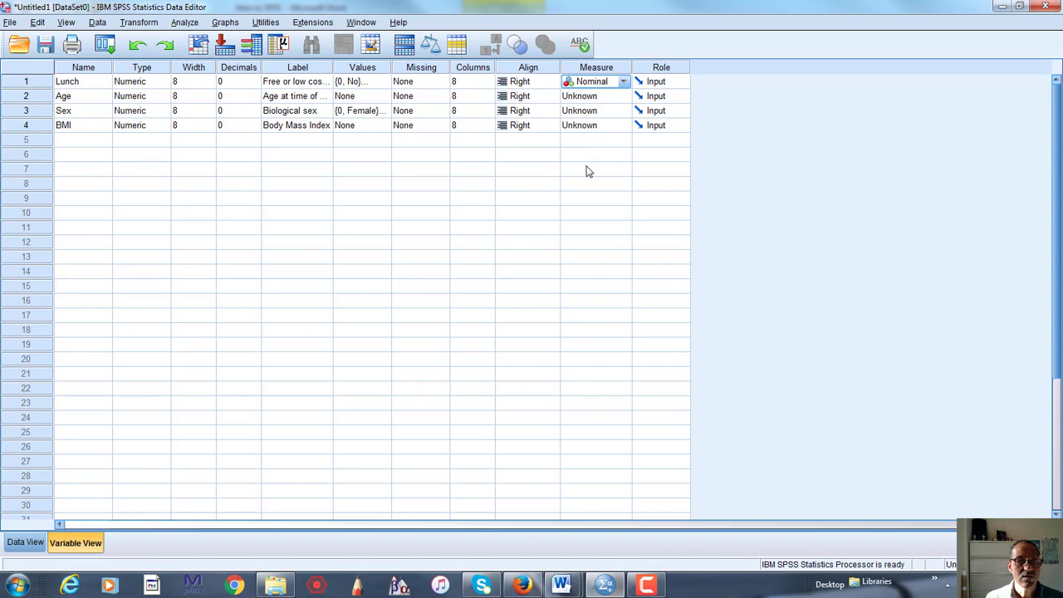
{"action": "mouse_move", "coordinate": [604, 164]}
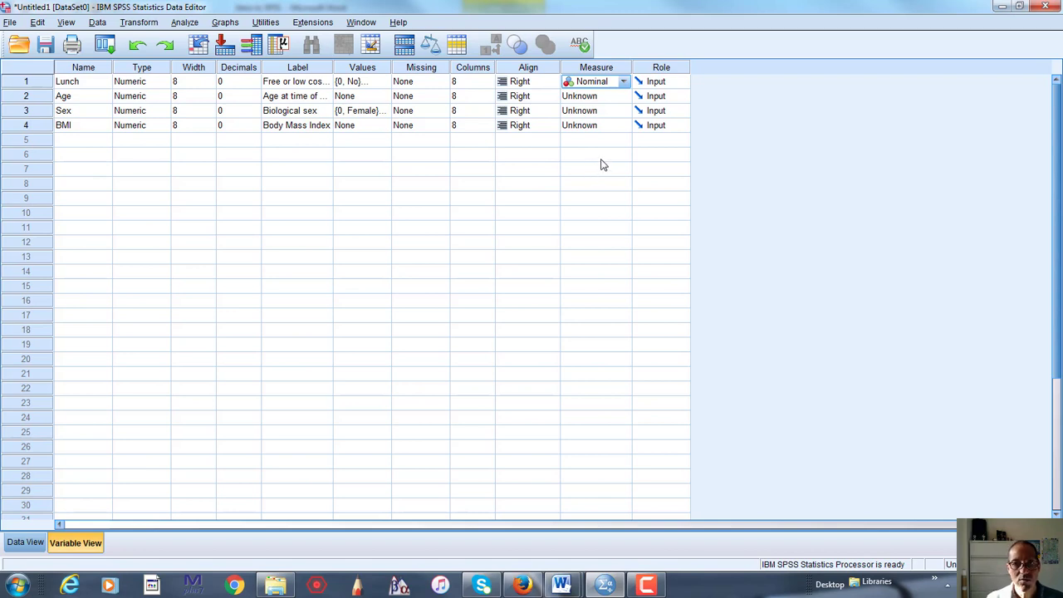
{"action": "mouse_move", "coordinate": [618, 105]}
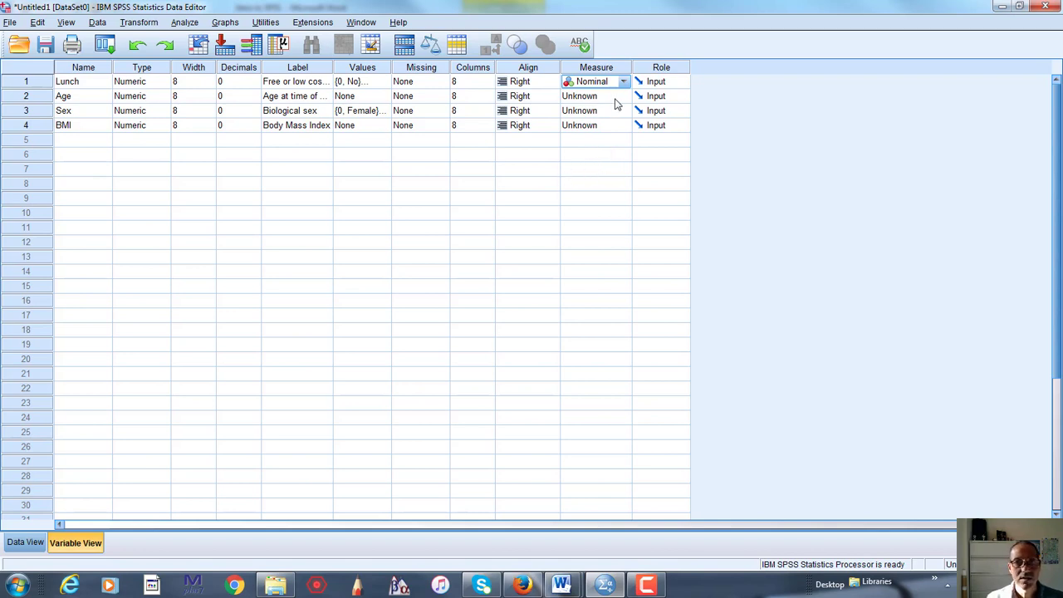
{"action": "left_click", "coordinate": [624, 81]}
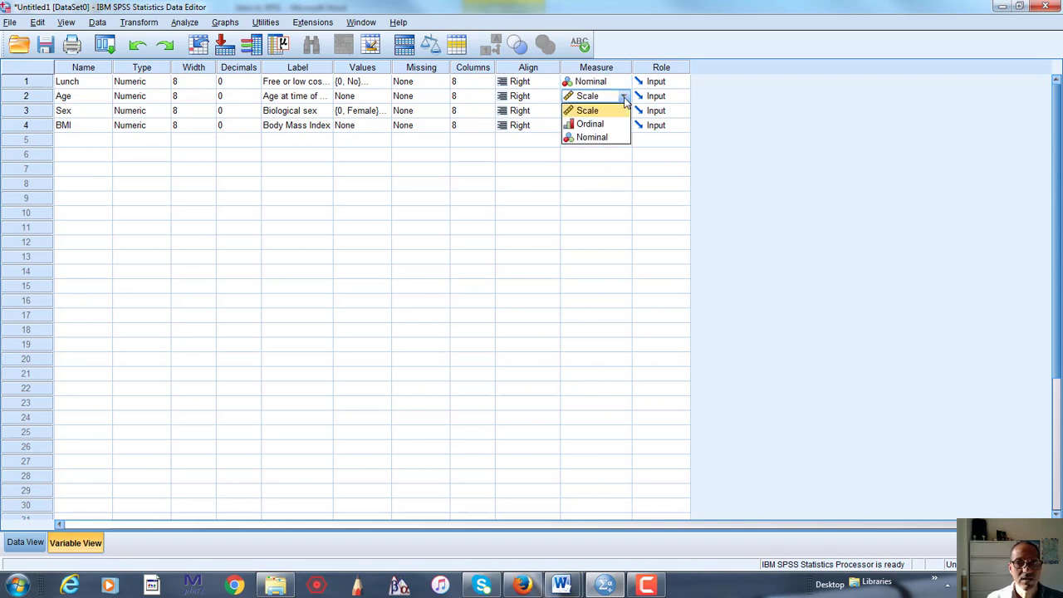
{"action": "left_click", "coordinate": [587, 96]}
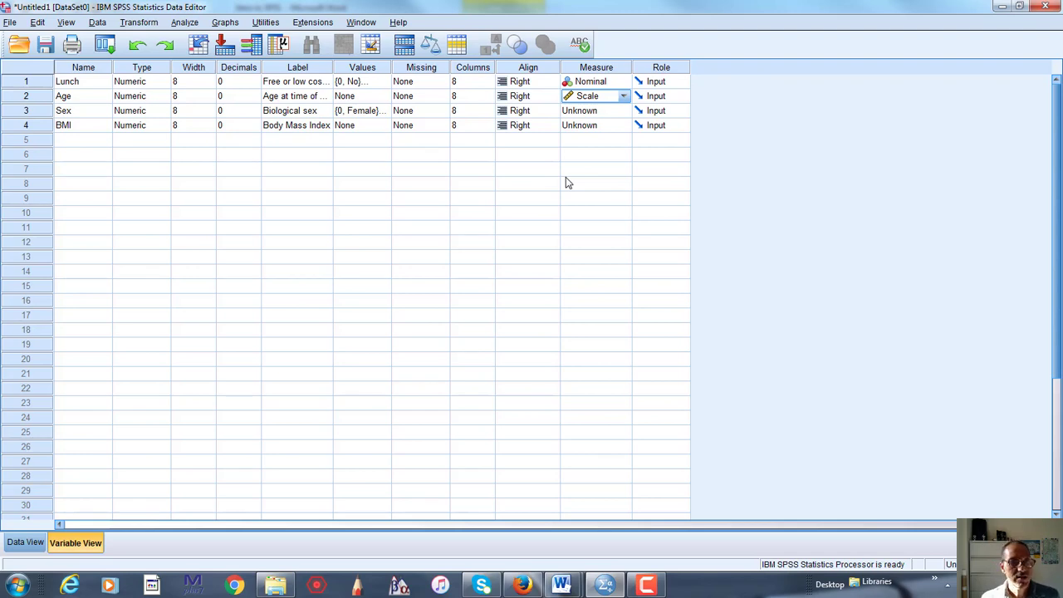
{"action": "mouse_move", "coordinate": [596, 159]}
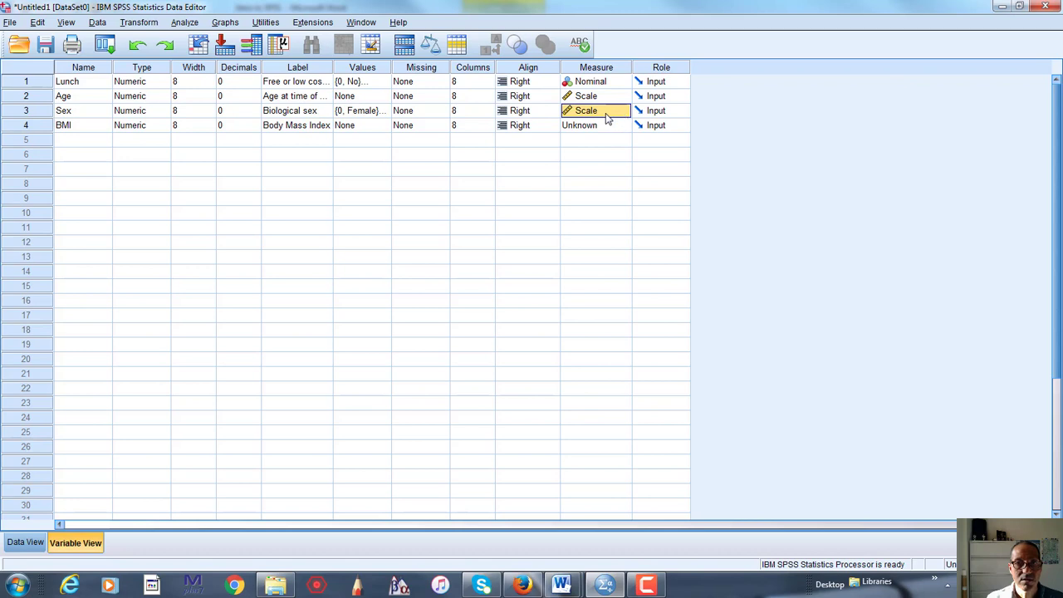
{"action": "left_click", "coordinate": [592, 110]}
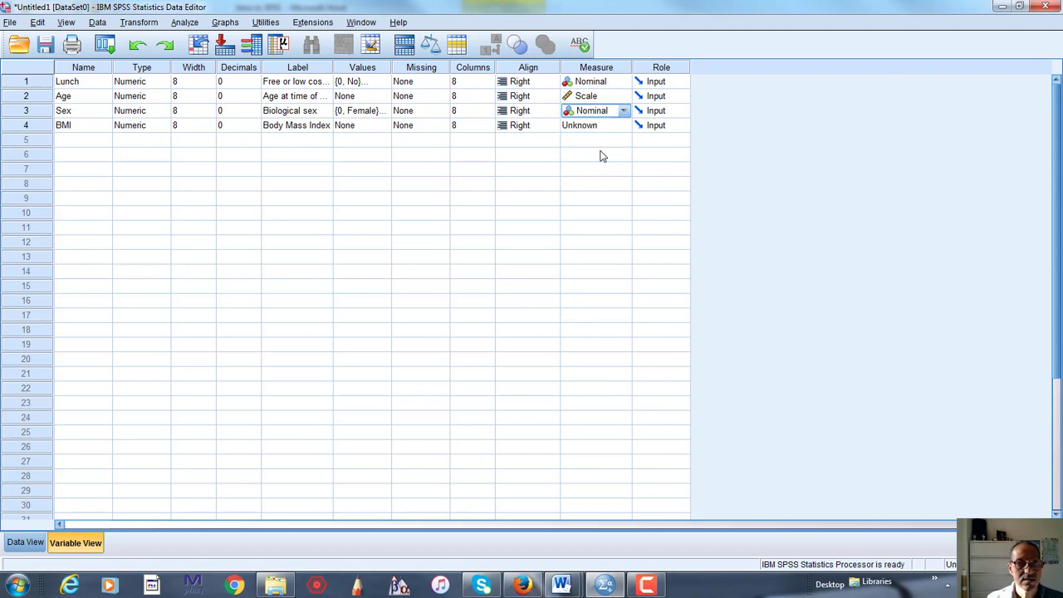
{"action": "left_click", "coordinate": [623, 125]}
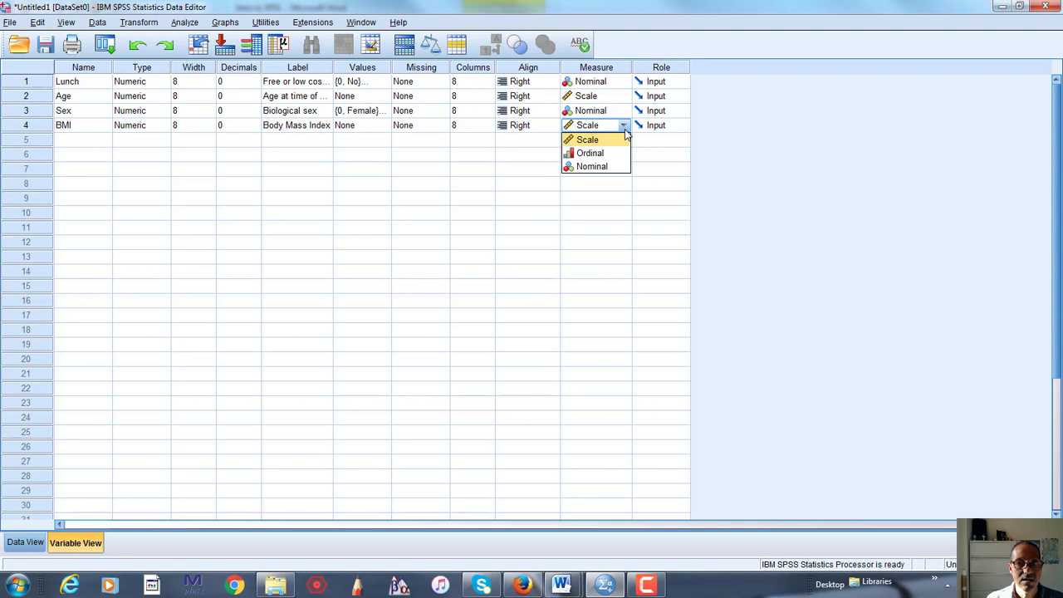
{"action": "left_click", "coordinate": [587, 139]}
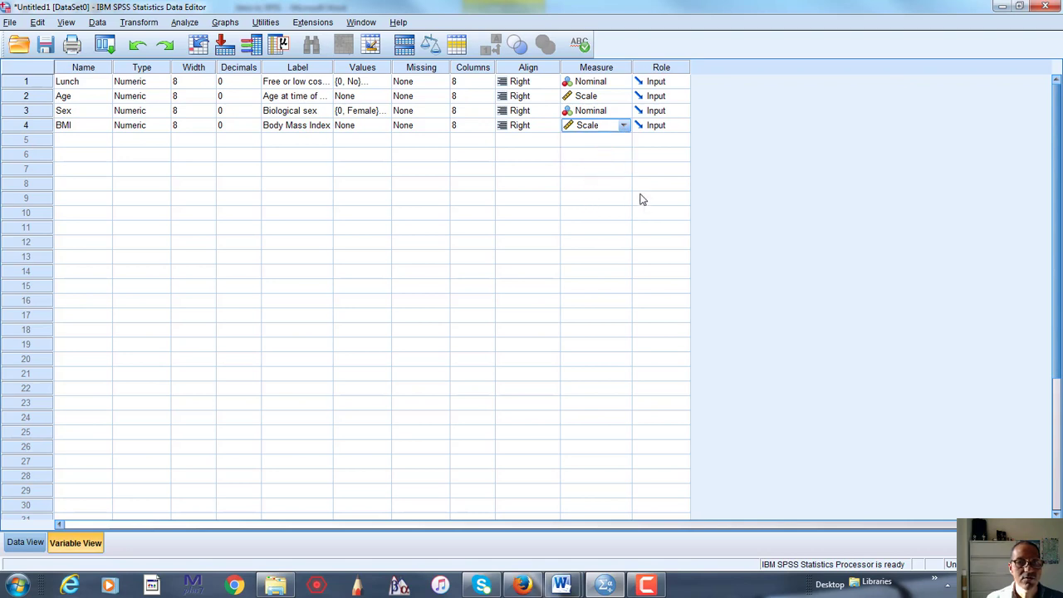
{"action": "mouse_move", "coordinate": [785, 207]}
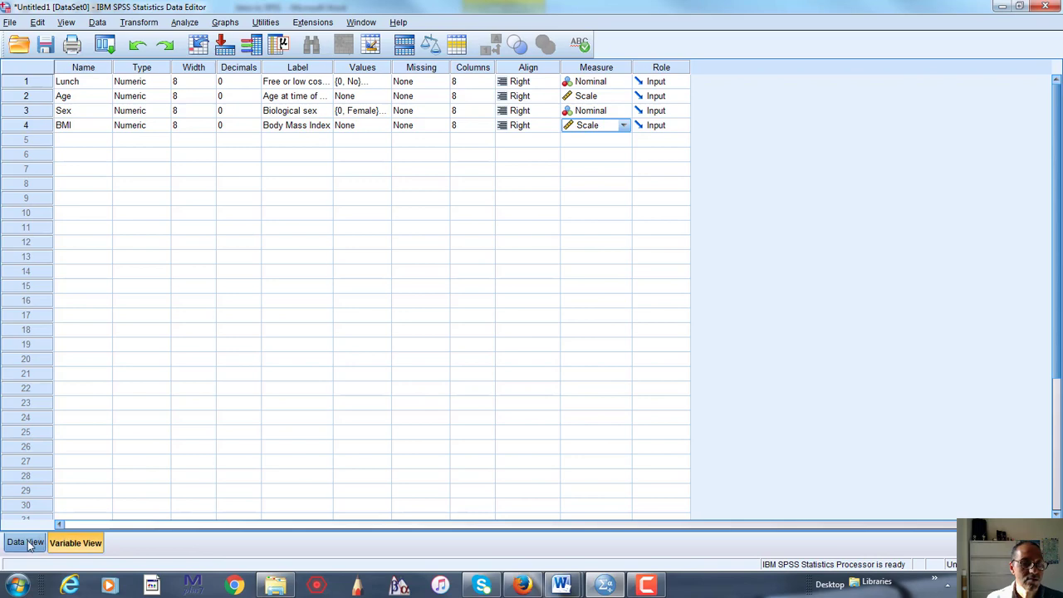
Step: Switch to Data View to see the seven cases' values
{"action": "left_click", "coordinate": [25, 542]}
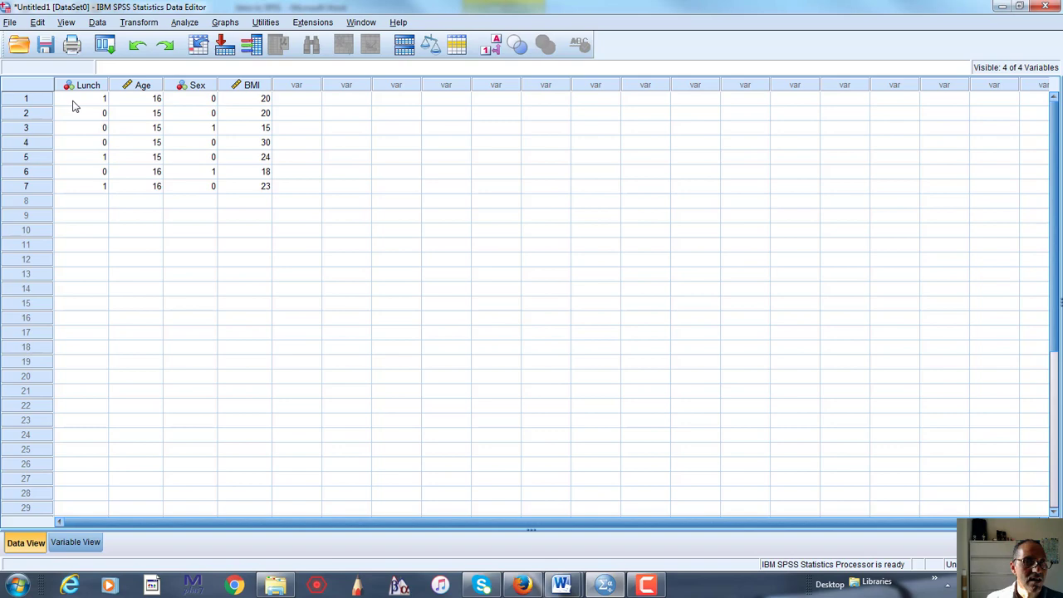
{"action": "mouse_move", "coordinate": [79, 97]}
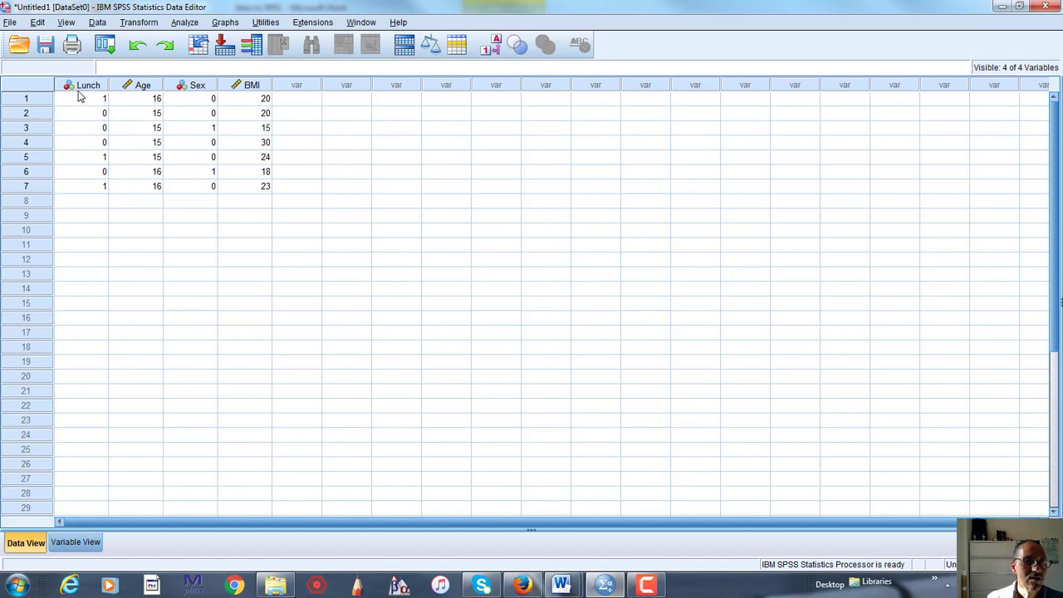
{"action": "mouse_move", "coordinate": [143, 84]}
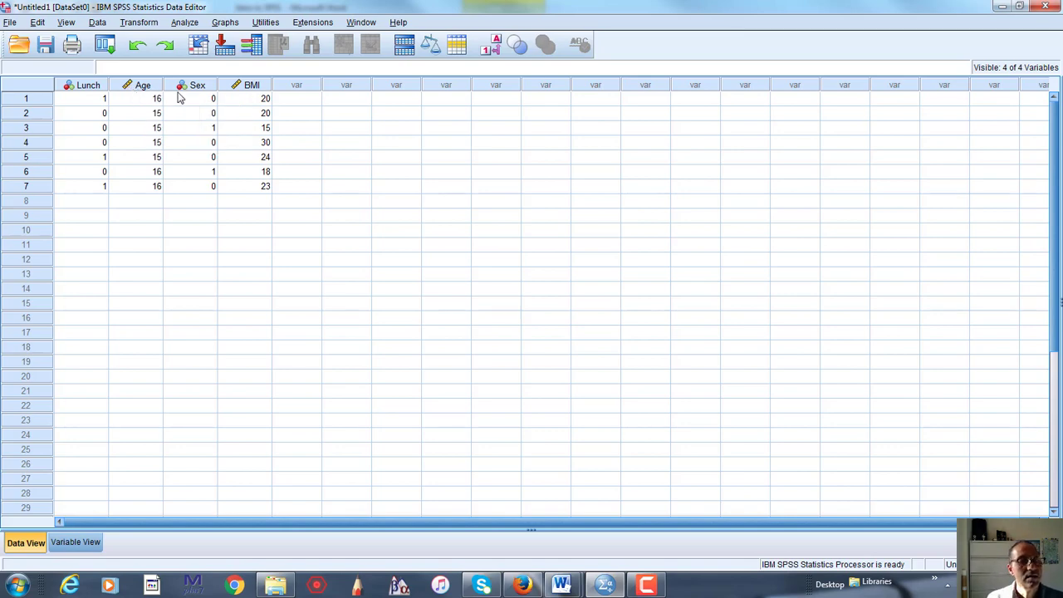
{"action": "mouse_move", "coordinate": [324, 191]}
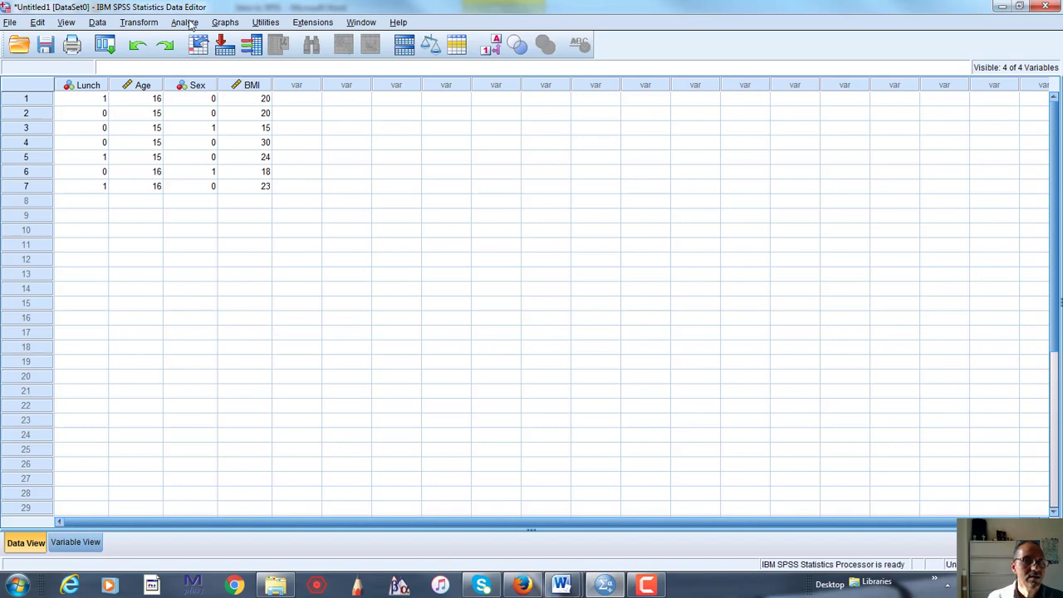
Step: Run Frequencies on Lunch and Biological sex
{"action": "left_click", "coordinate": [184, 22]}
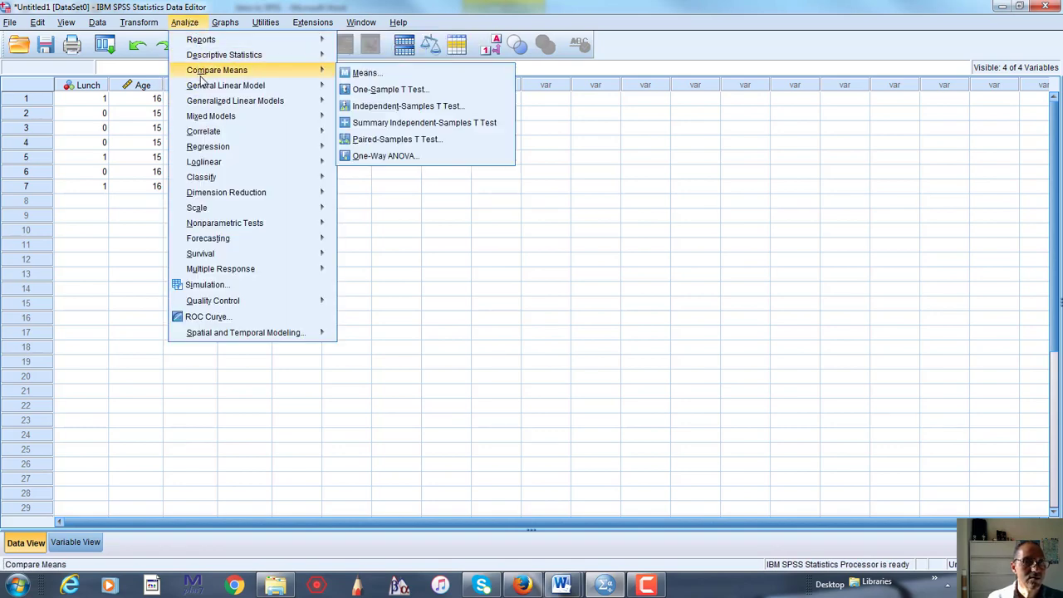
{"action": "mouse_move", "coordinate": [223, 54]}
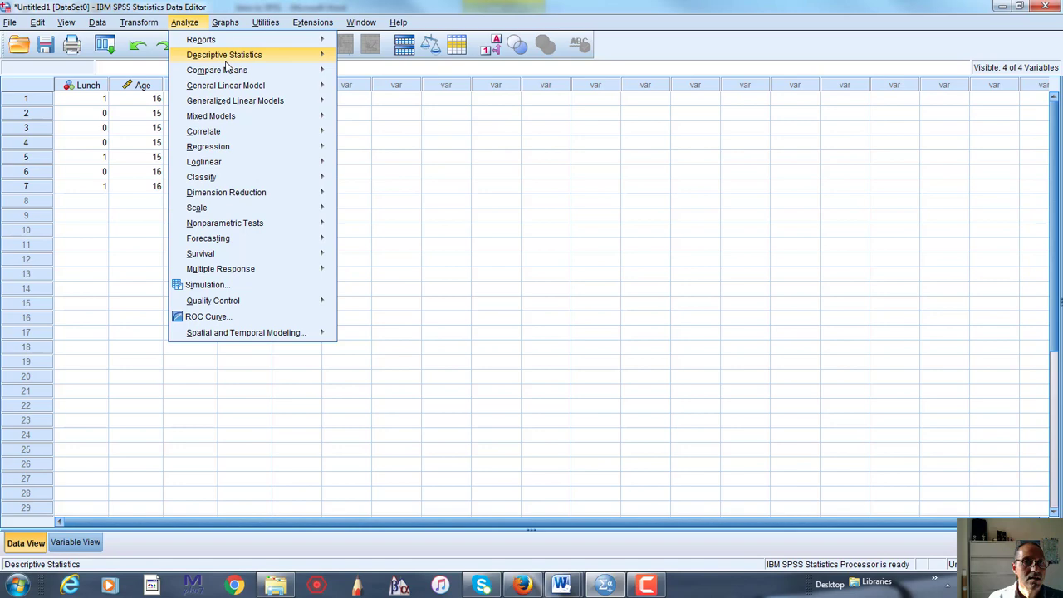
{"action": "left_click", "coordinate": [224, 54]}
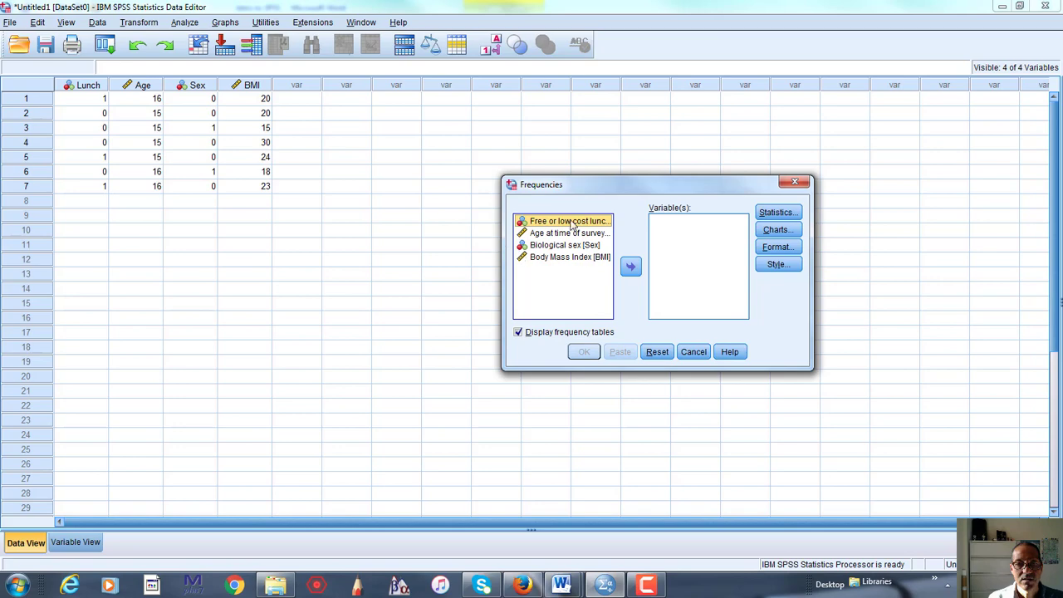
{"action": "left_click", "coordinate": [631, 266]}
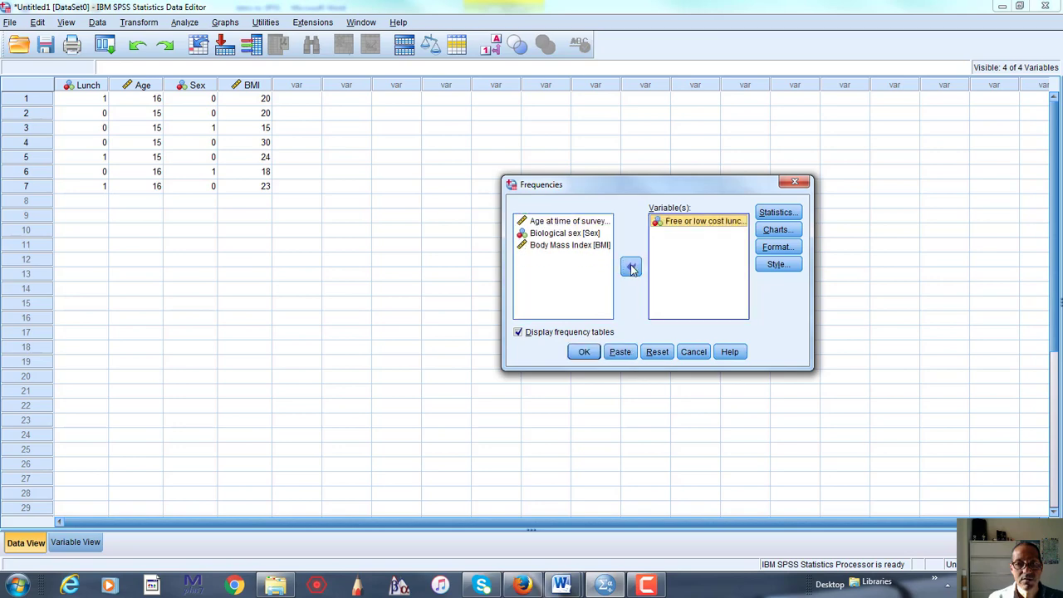
{"action": "left_click", "coordinate": [565, 233]}
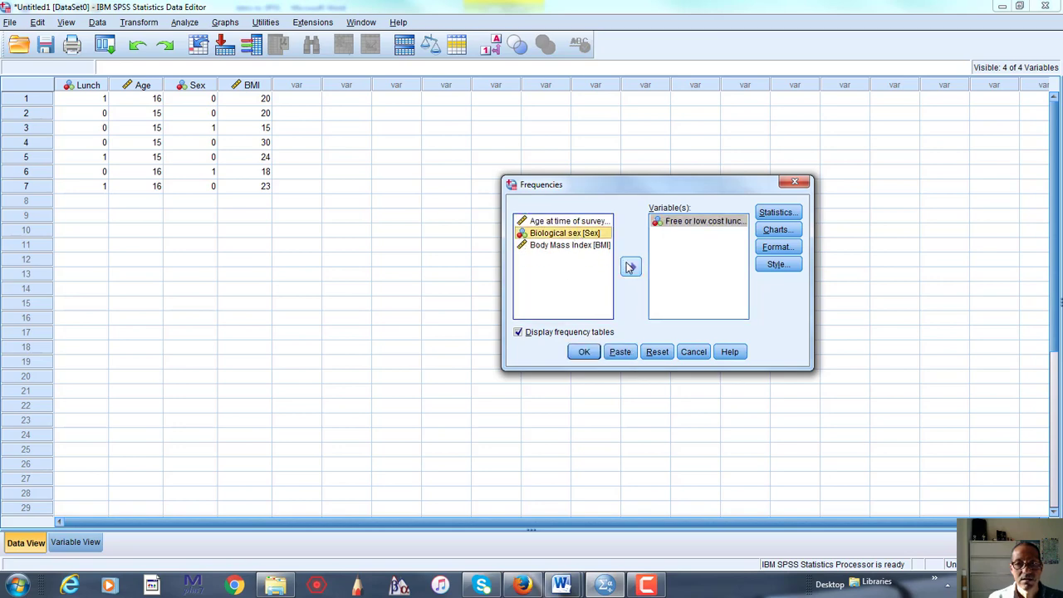
{"action": "left_click", "coordinate": [630, 266]}
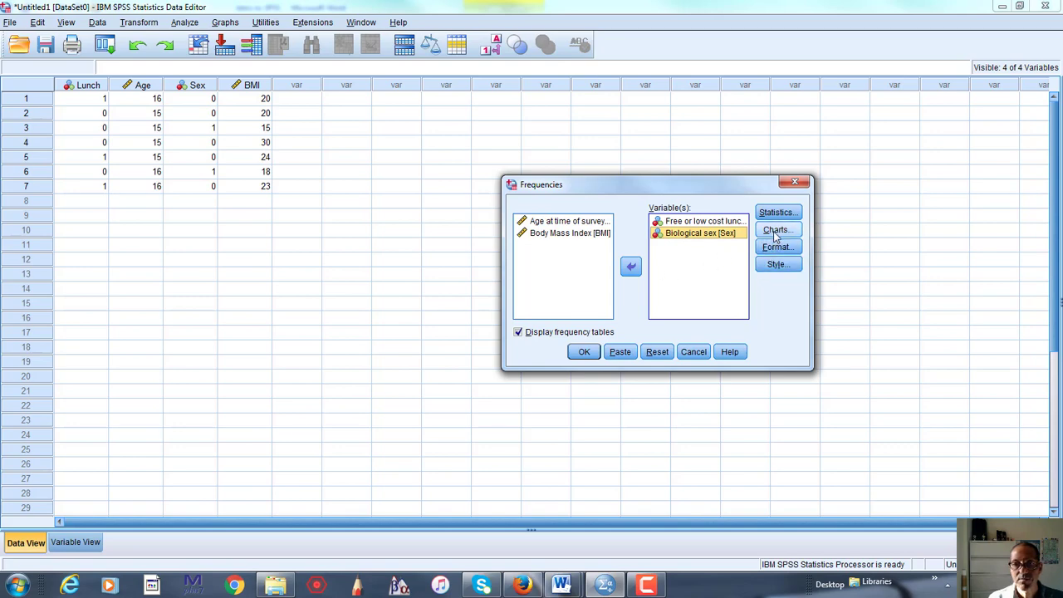
{"action": "left_click", "coordinate": [584, 351]}
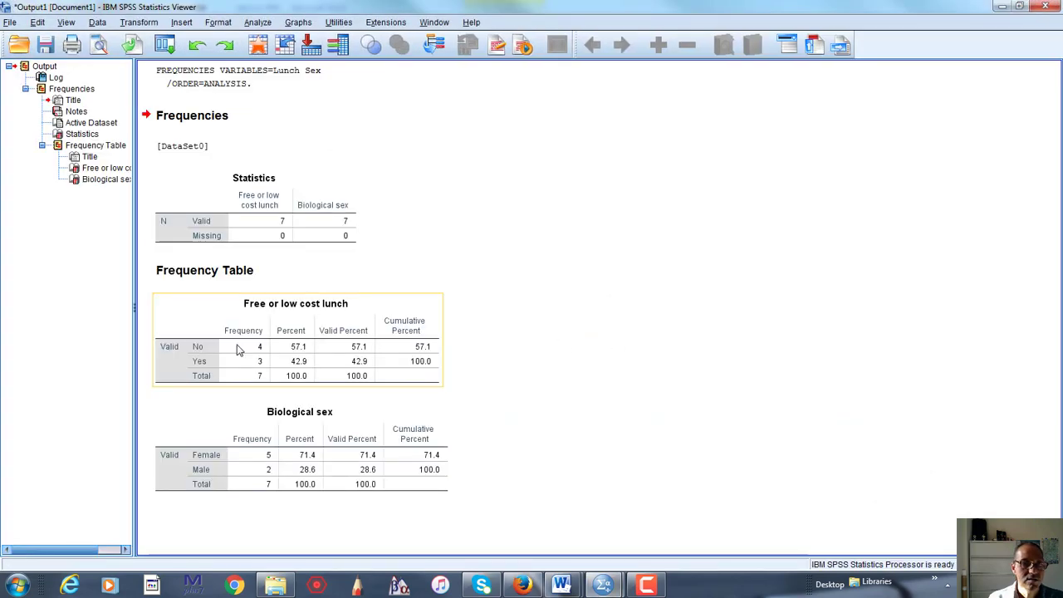
{"action": "left_click", "coordinate": [299, 447]}
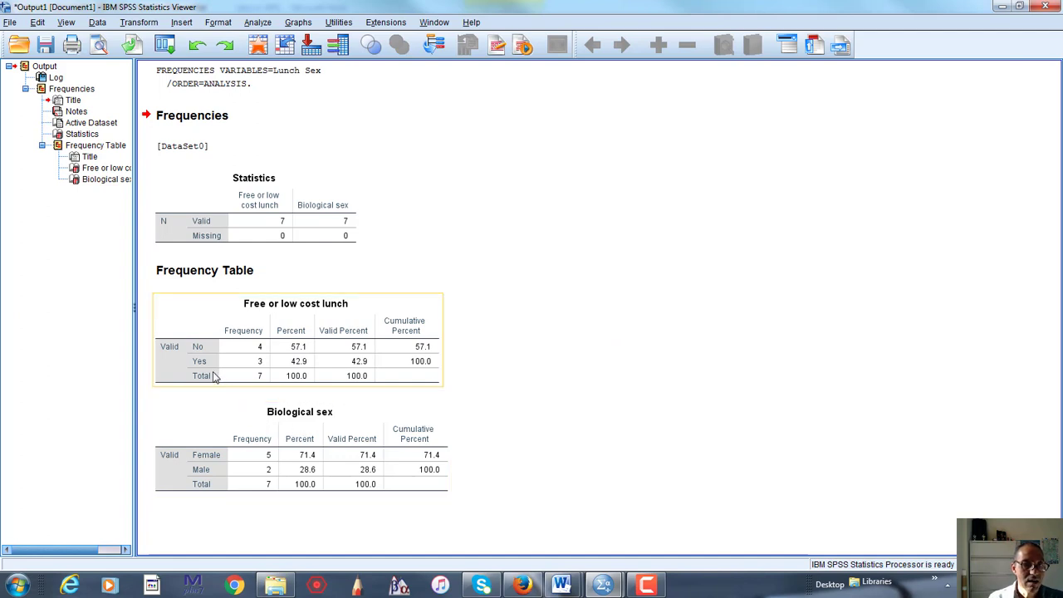
{"action": "mouse_move", "coordinate": [220, 364]}
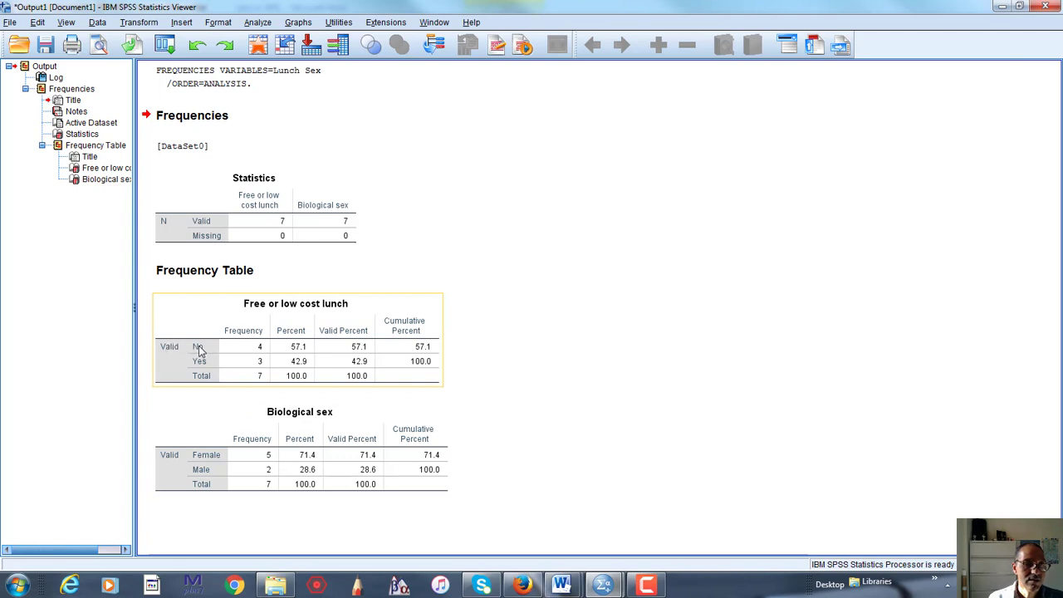
{"action": "mouse_move", "coordinate": [218, 348]}
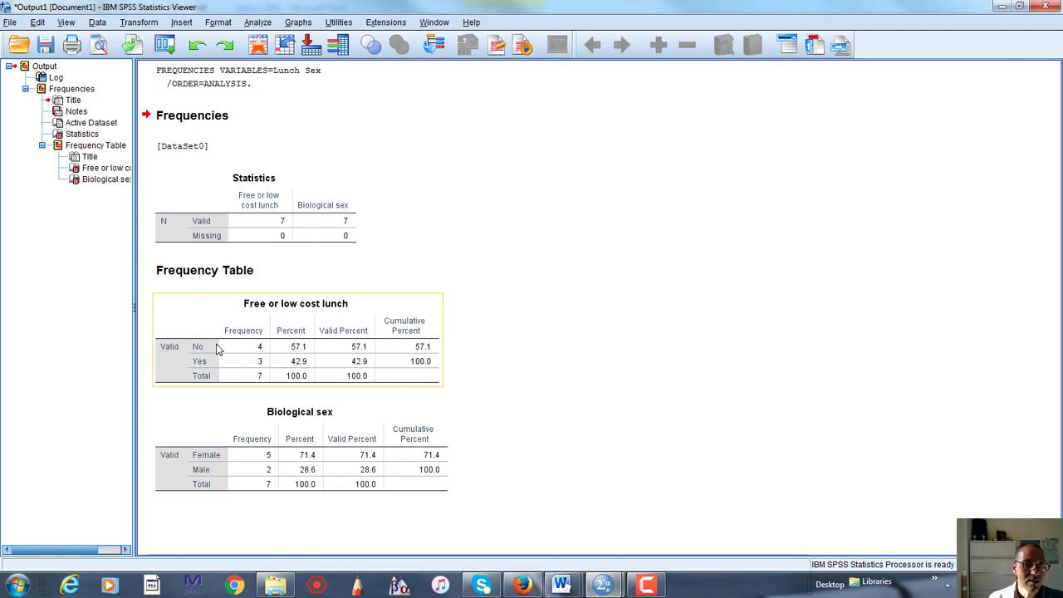
{"action": "left_click", "coordinate": [207, 470]}
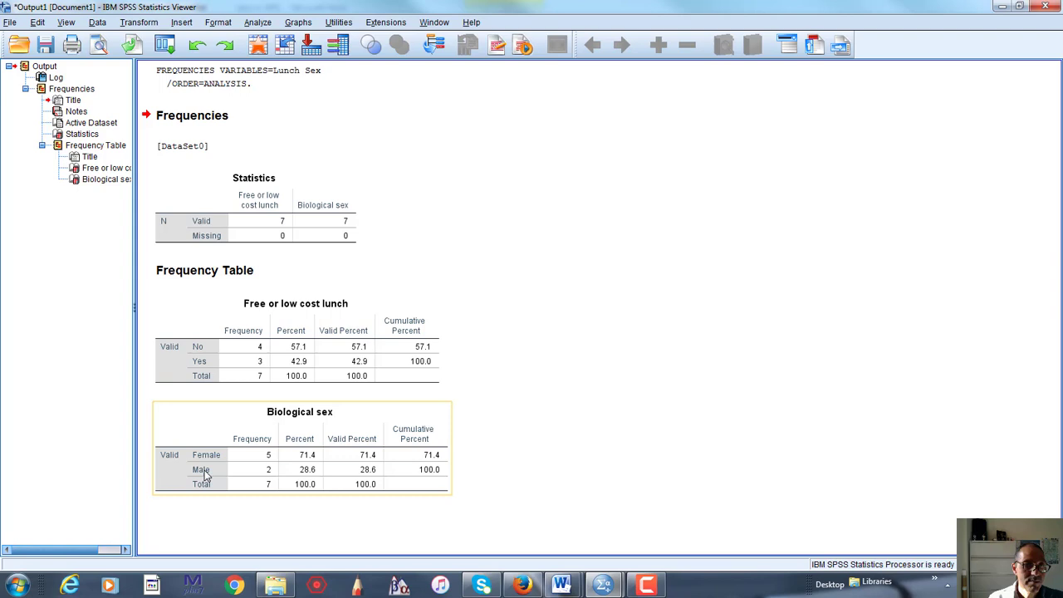
{"action": "left_click", "coordinate": [634, 384]}
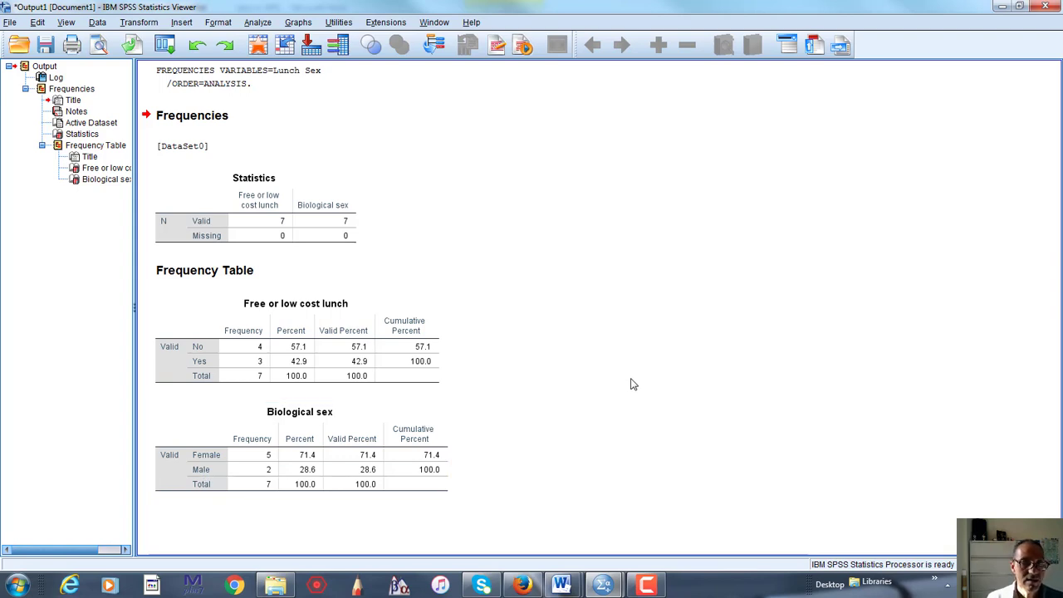
{"action": "mouse_move", "coordinate": [394, 237]}
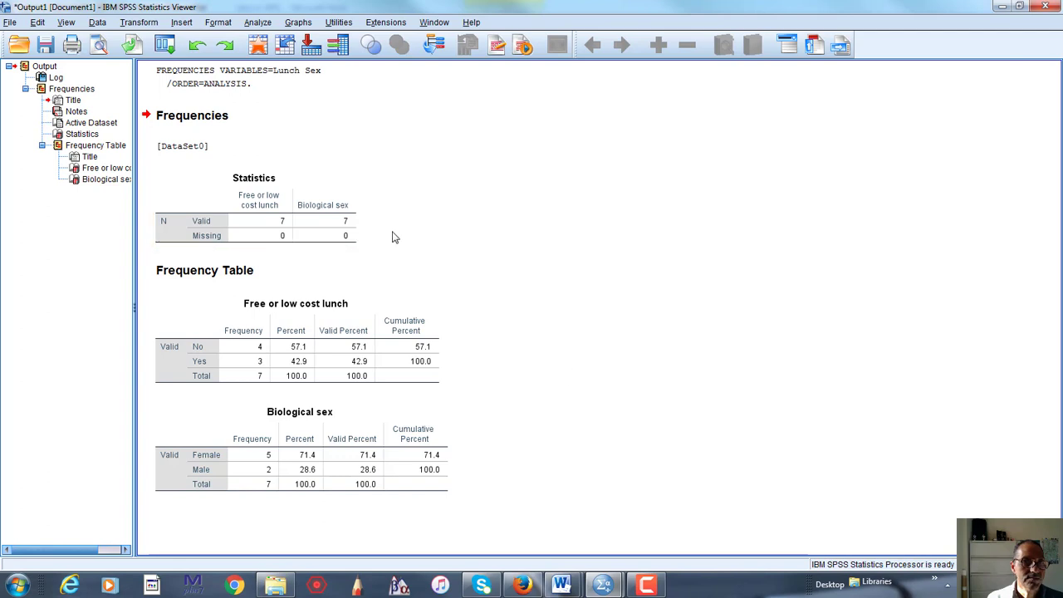
{"action": "mouse_move", "coordinate": [257, 97]}
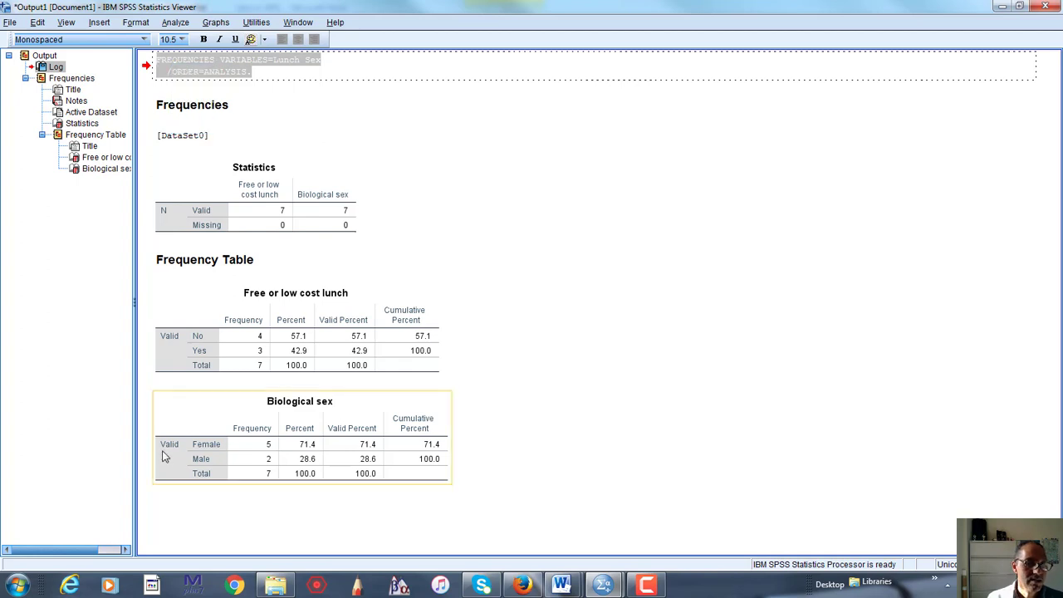
Step: Select the FREQUENCIES command for Lunch and Sex in a new syntax window and run it
{"action": "left_click", "coordinate": [9, 23]}
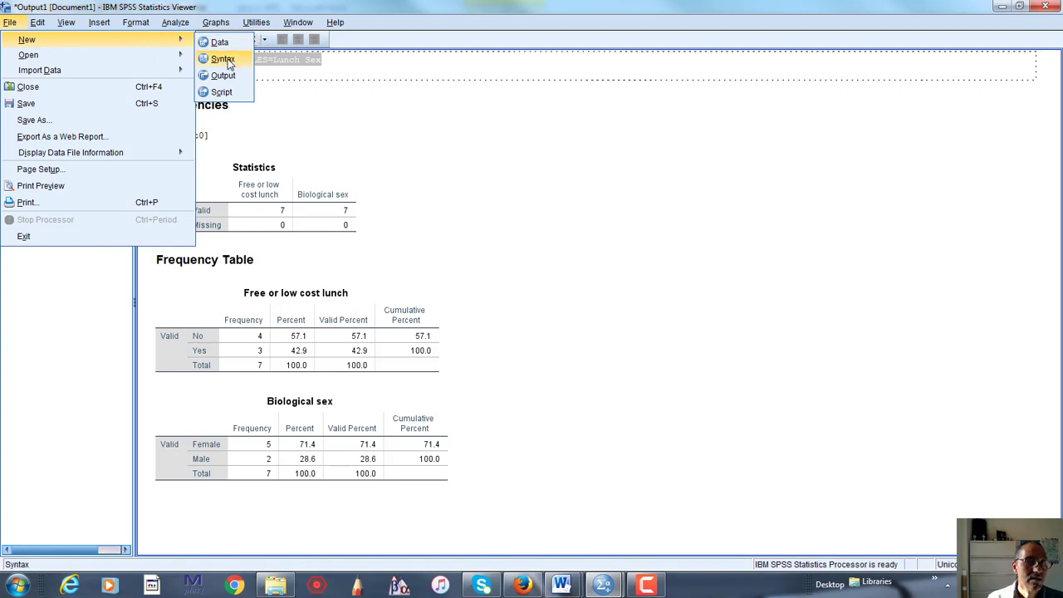
{"action": "left_click", "coordinate": [222, 58]}
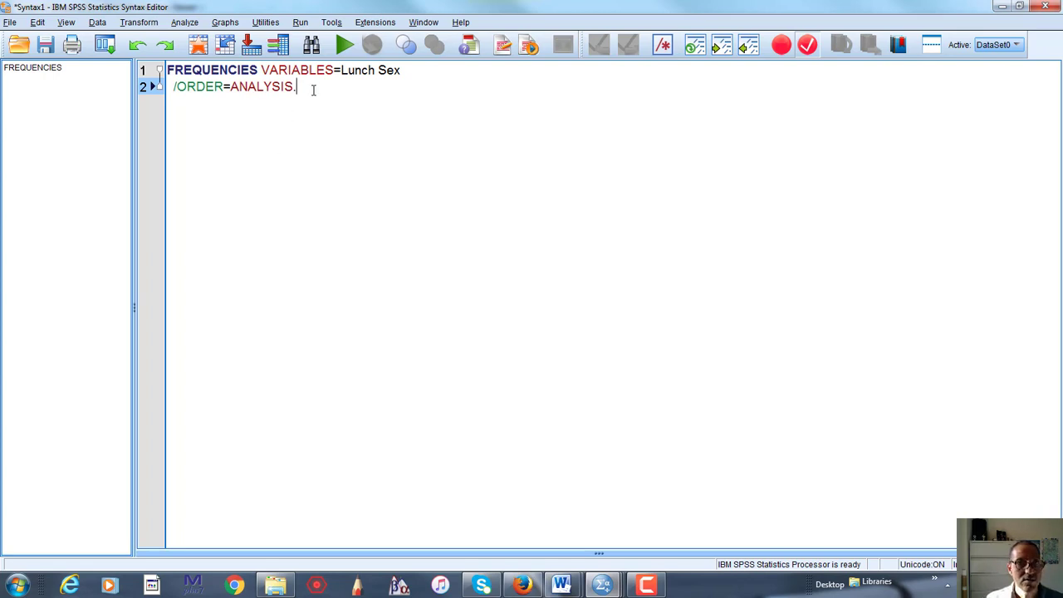
{"action": "left_click_drag", "start_coordinate": [206, 86], "coordinate": [297, 87]}
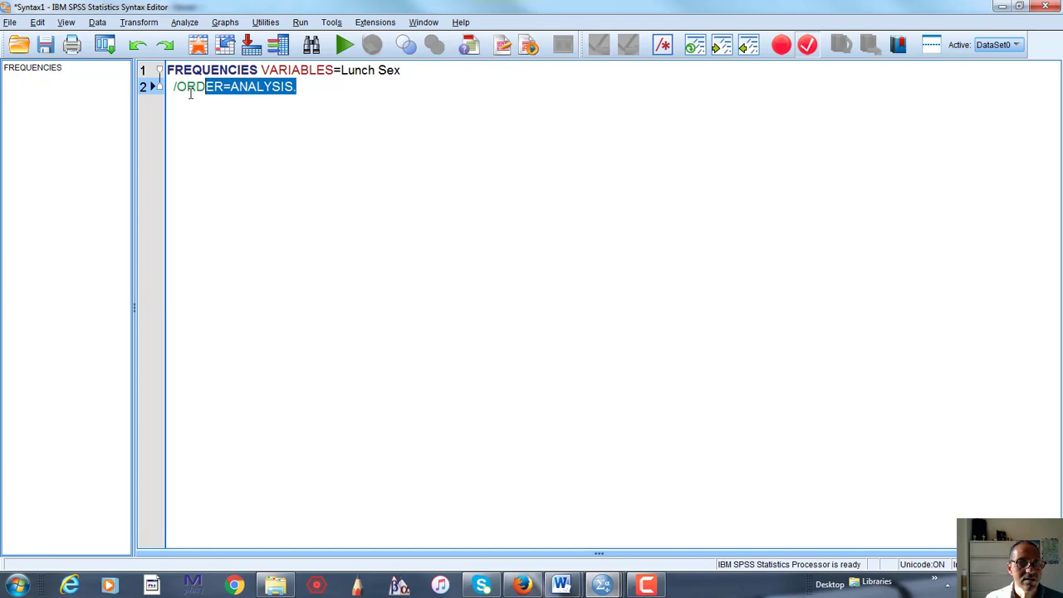
{"action": "key", "text": "ctrl+a"}
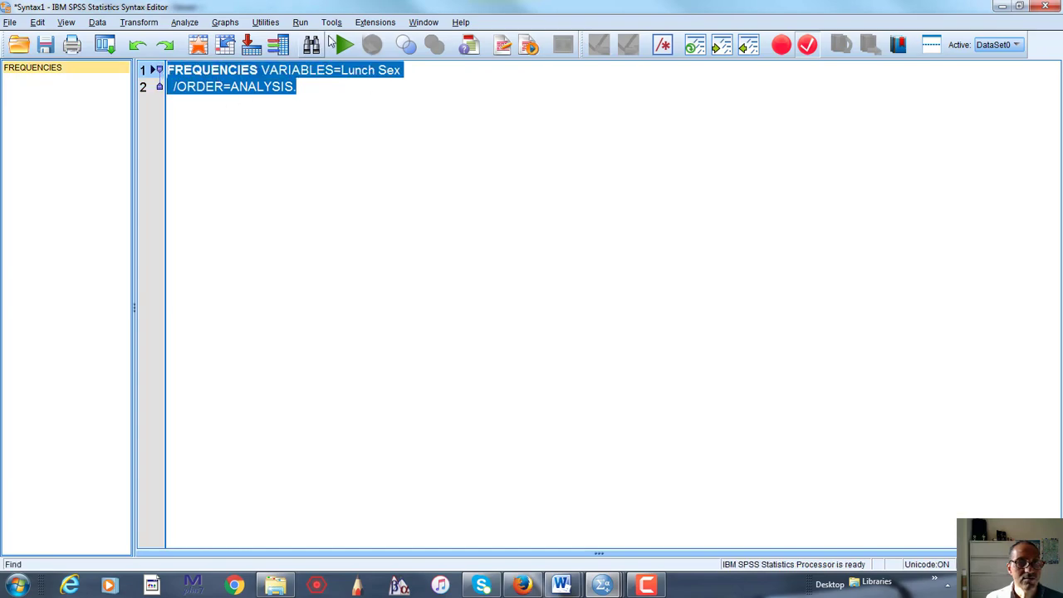
{"action": "left_click", "coordinate": [341, 45]}
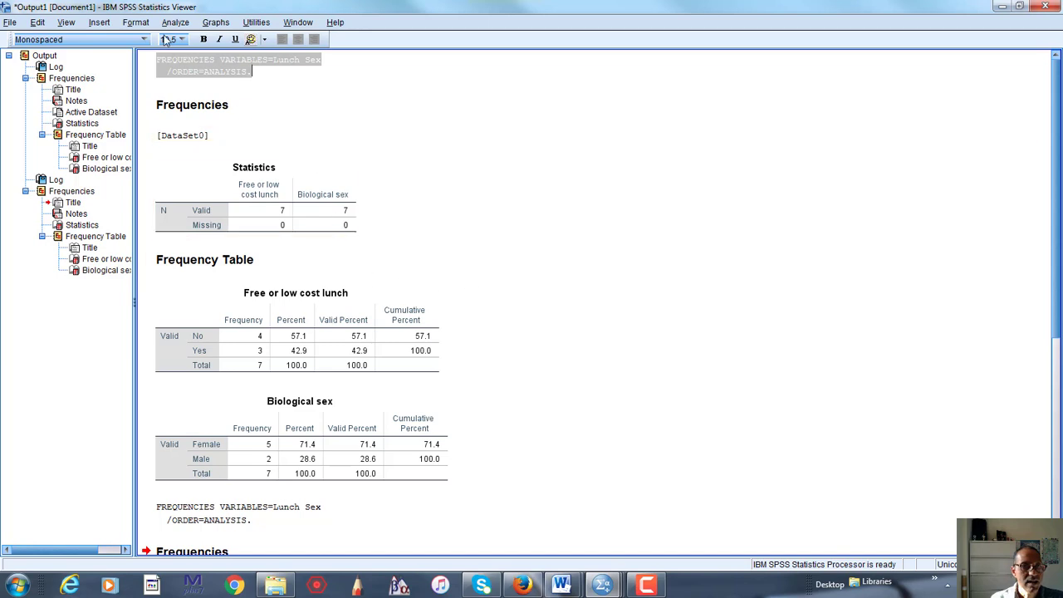
{"action": "left_click", "coordinate": [174, 23]}
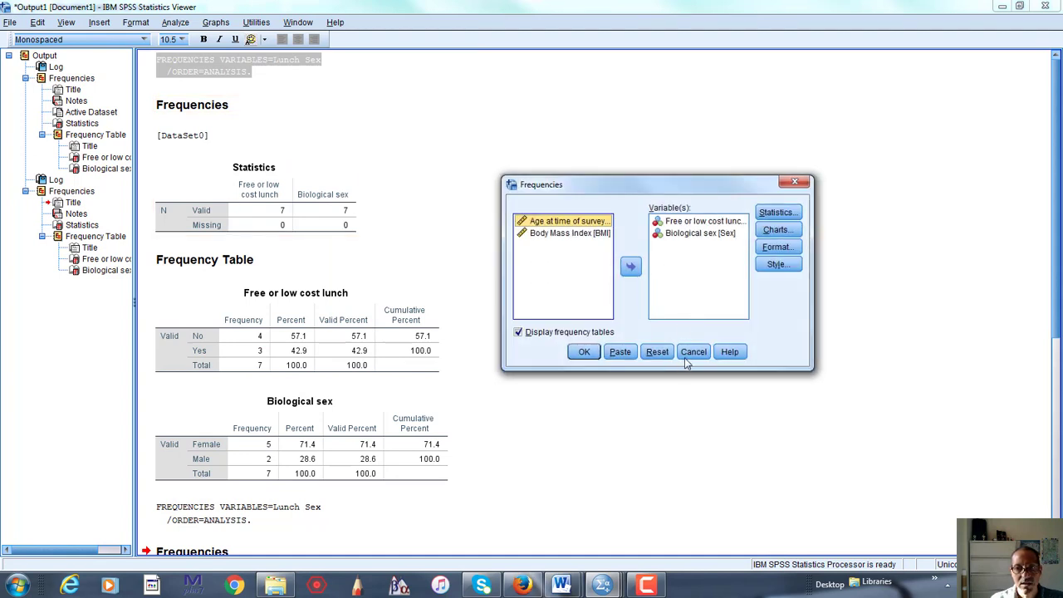
{"action": "left_click", "coordinate": [694, 352]}
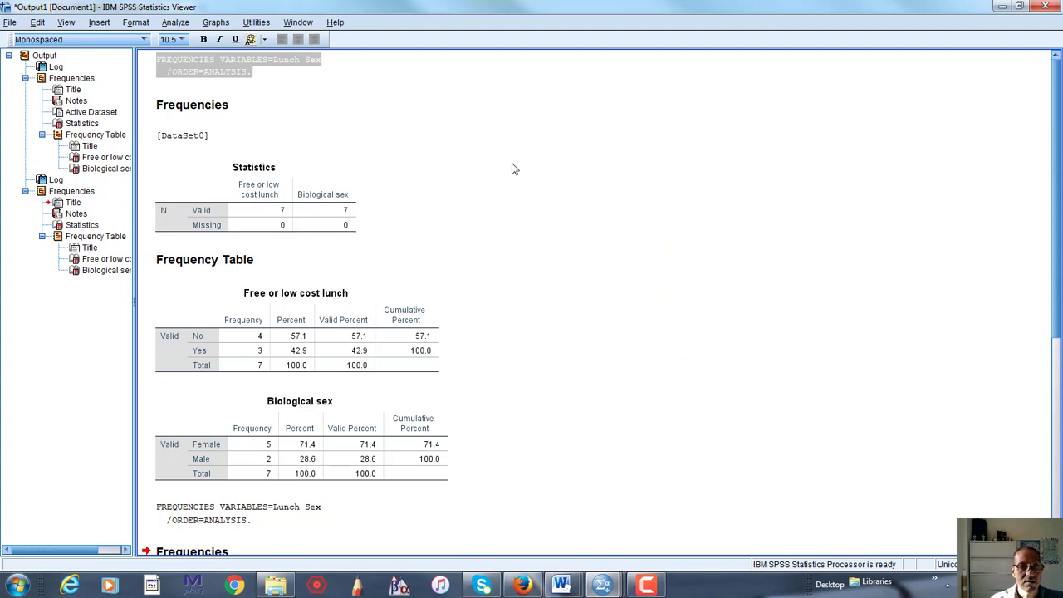
{"action": "mouse_move", "coordinate": [547, 227]}
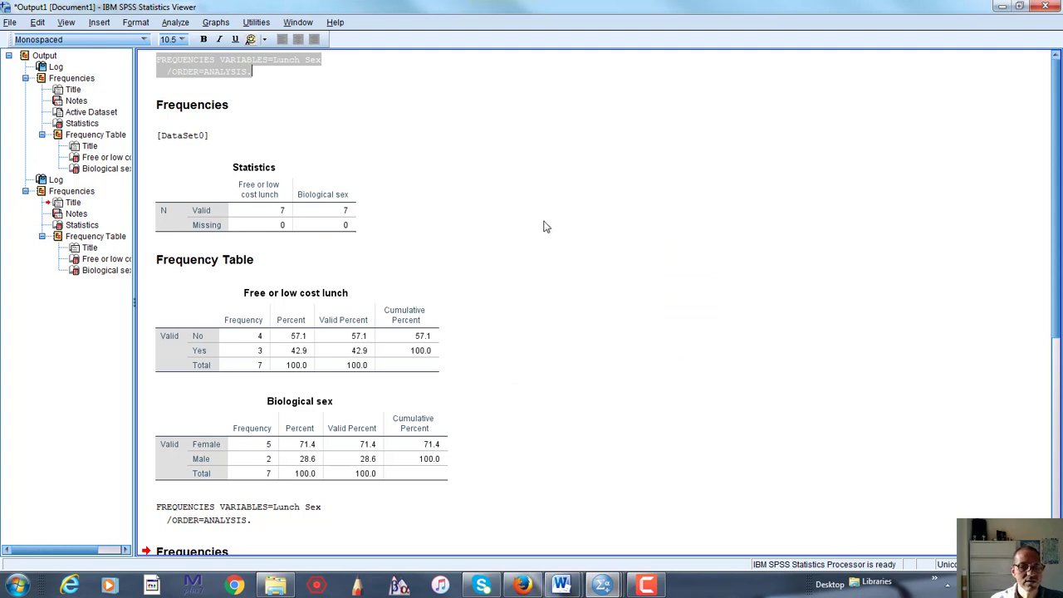
{"action": "mouse_move", "coordinate": [1032, 27]}
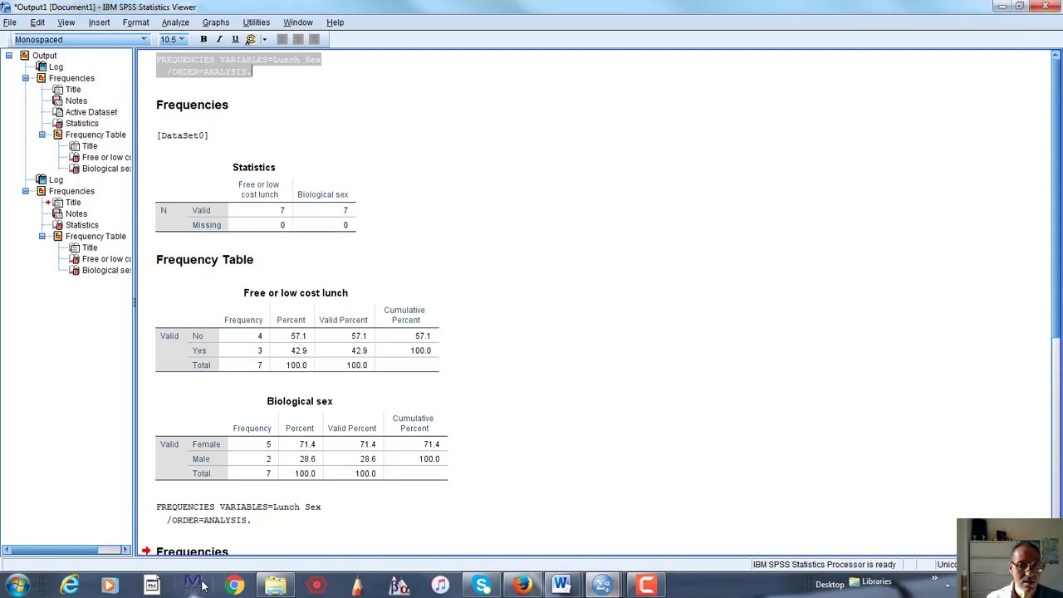
{"action": "left_click", "coordinate": [645, 585]}
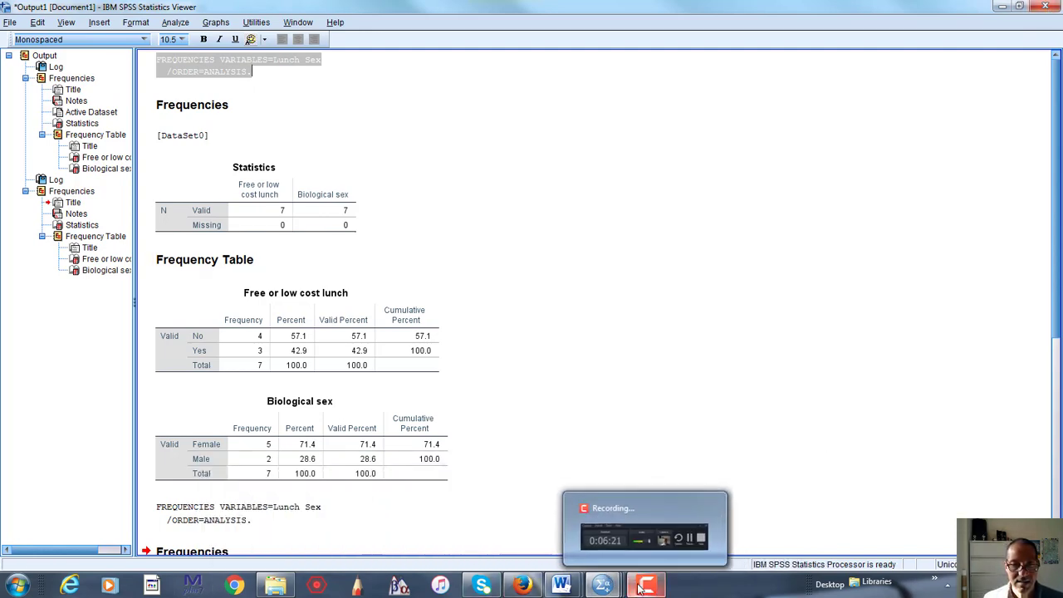